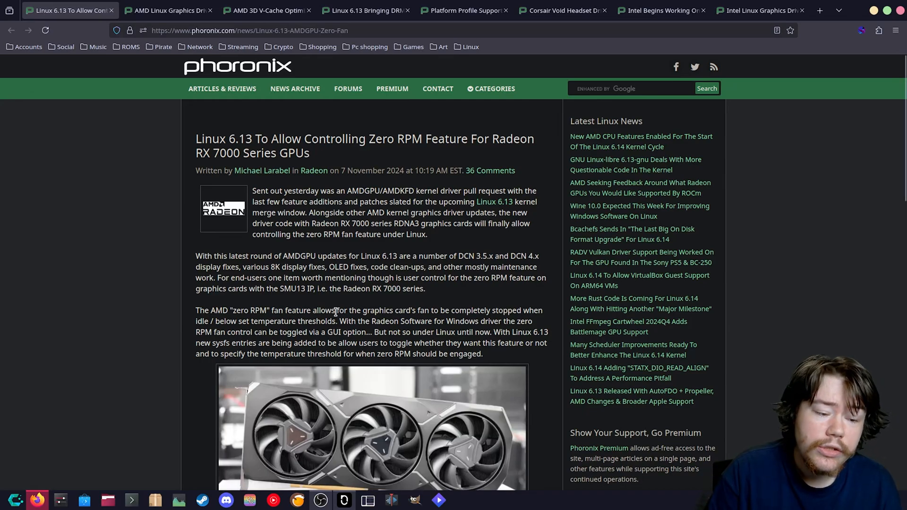
Switch to the AMD graphics driver aggressive power heuristics article and scroll to its code excerpt.
scroll(down, 3)
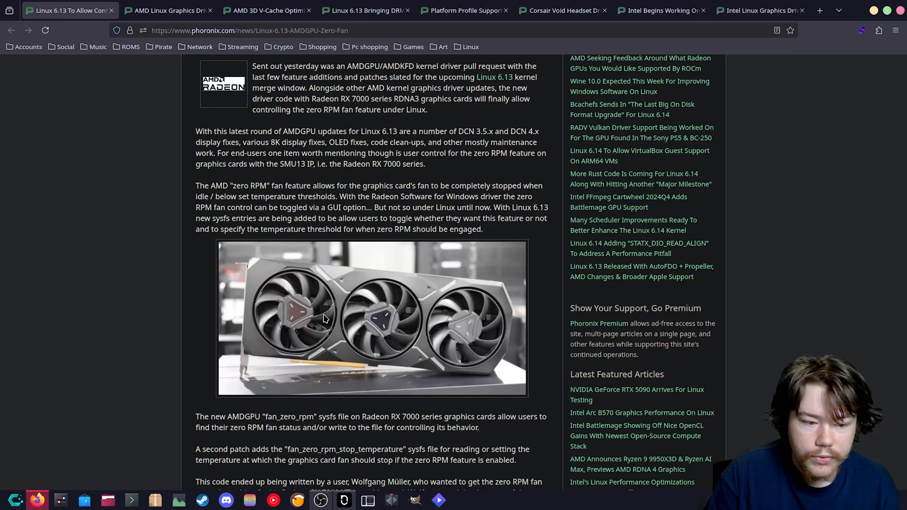
mouse_move(247, 119)
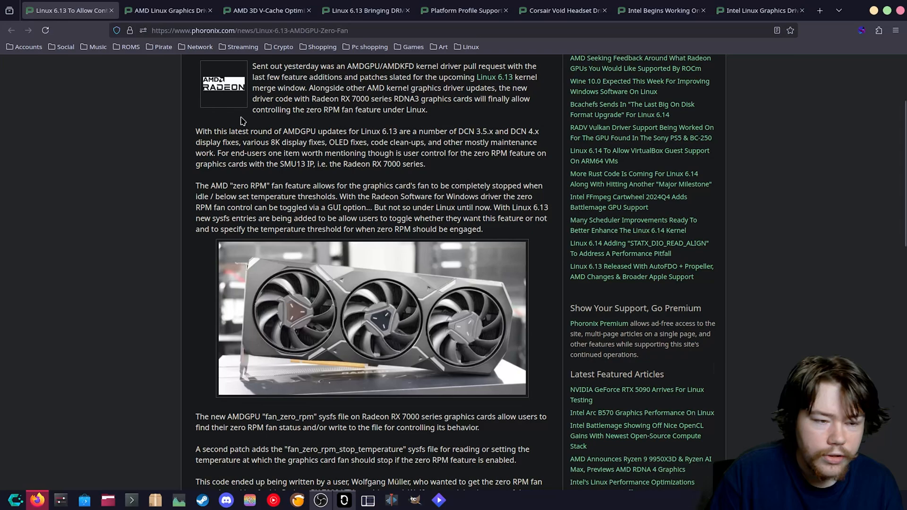
click(168, 10)
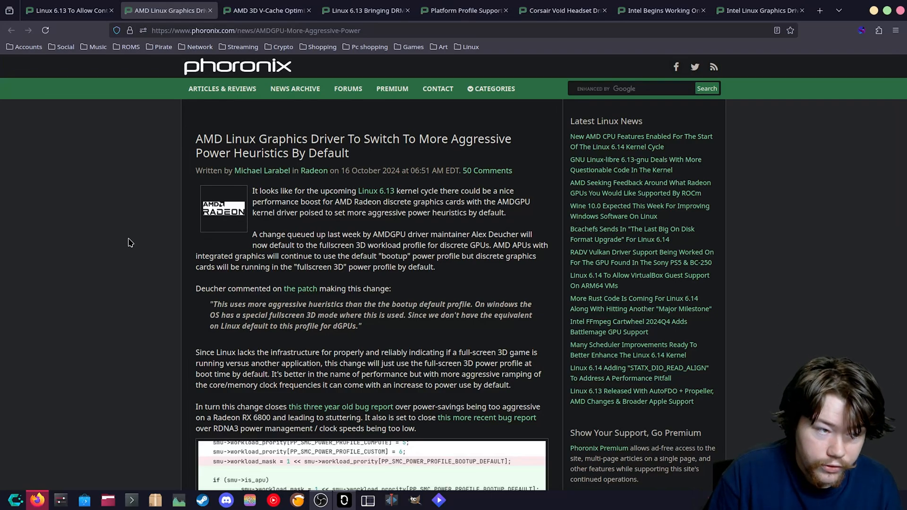
mouse_move(124, 234)
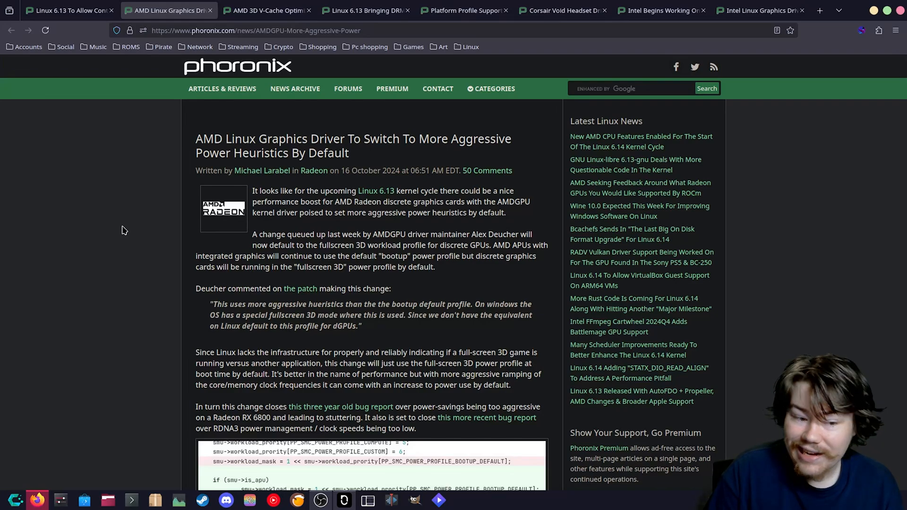
mouse_move(157, 269)
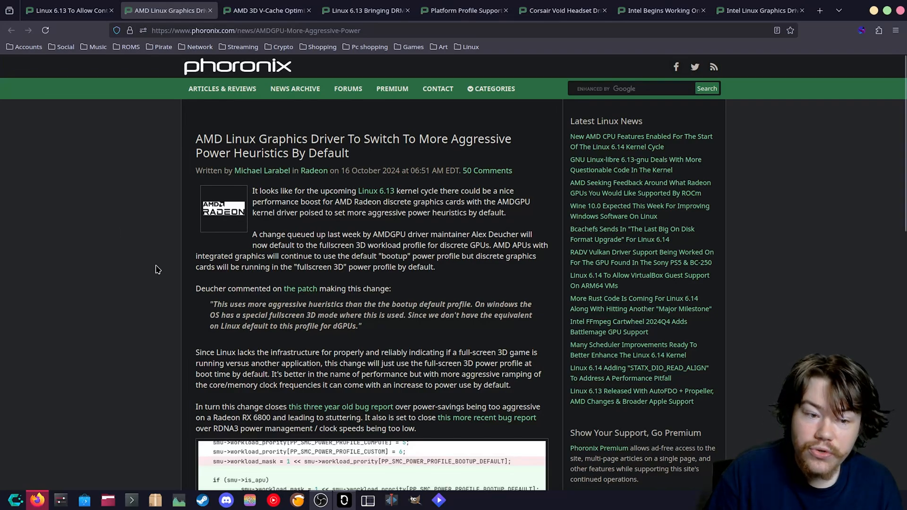
scroll(down, 3)
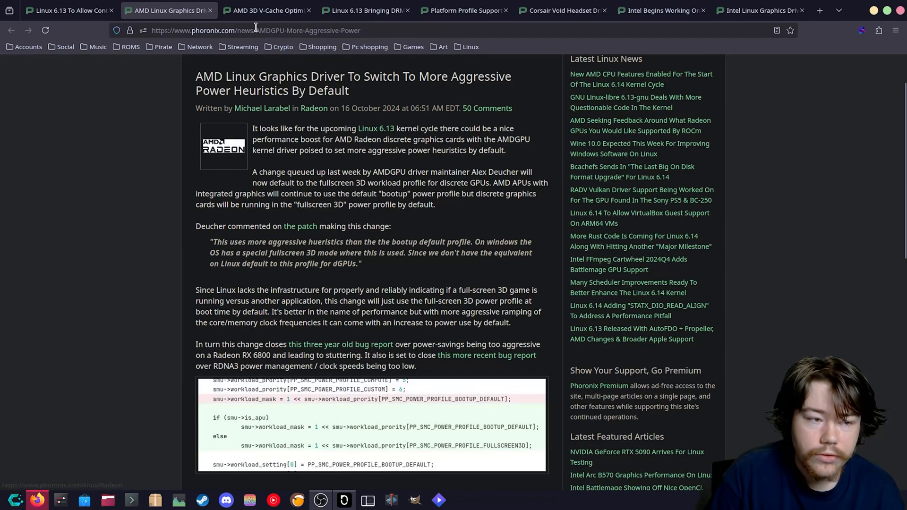
Switch to the tab with the AMD 3D V-Cache Optimizer article.
click(266, 11)
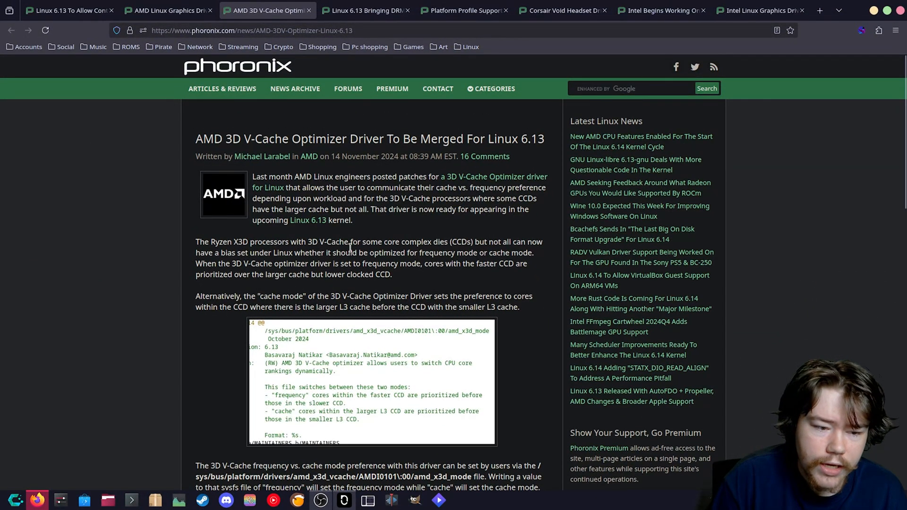
mouse_move(457, 253)
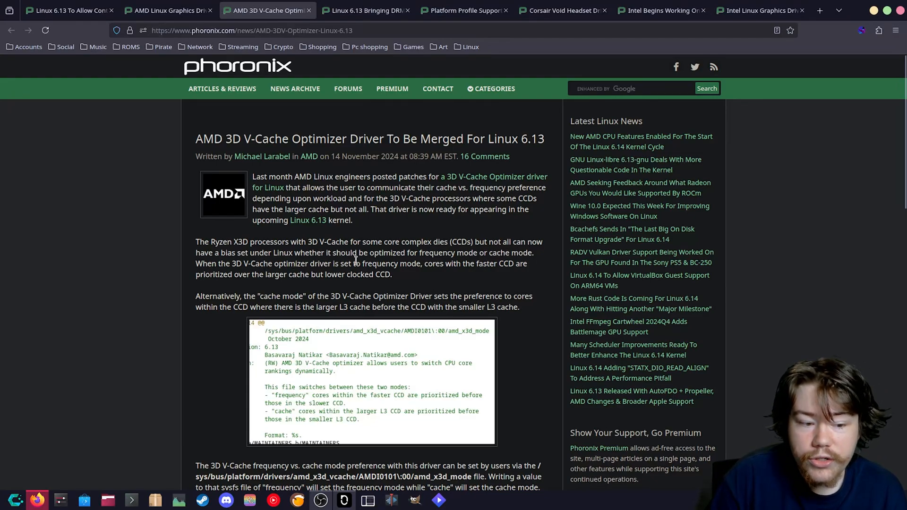
mouse_move(485, 262)
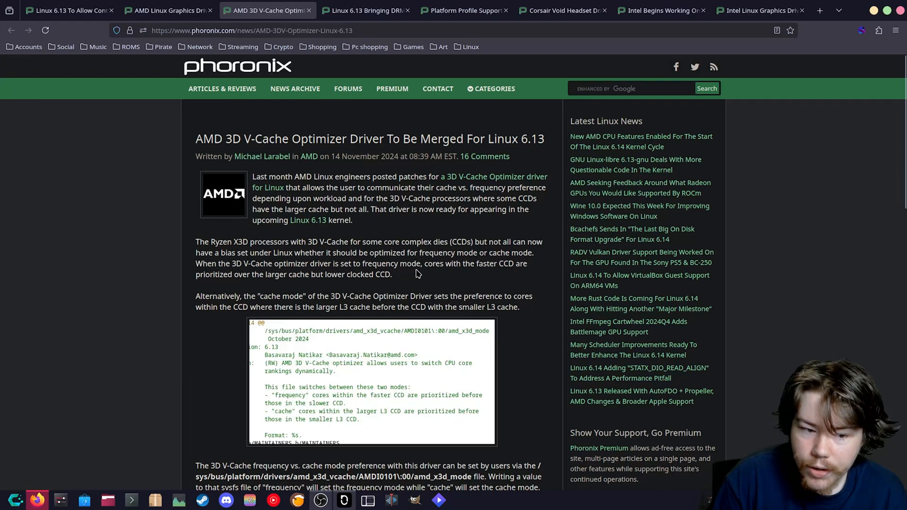
mouse_move(521, 274)
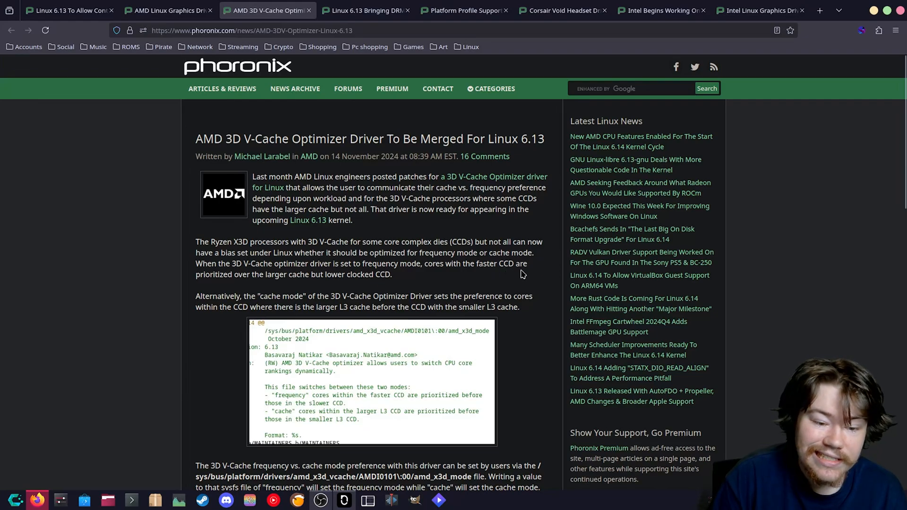
mouse_move(315, 289)
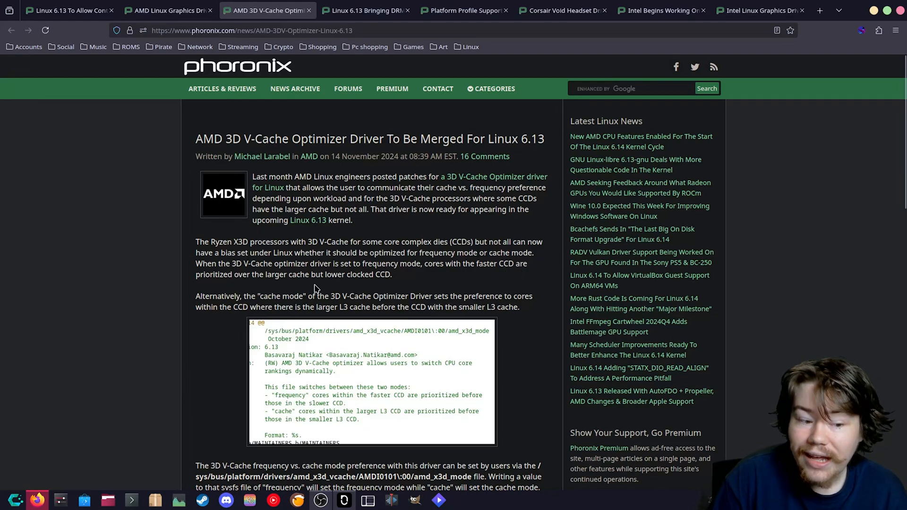
mouse_move(370, 283)
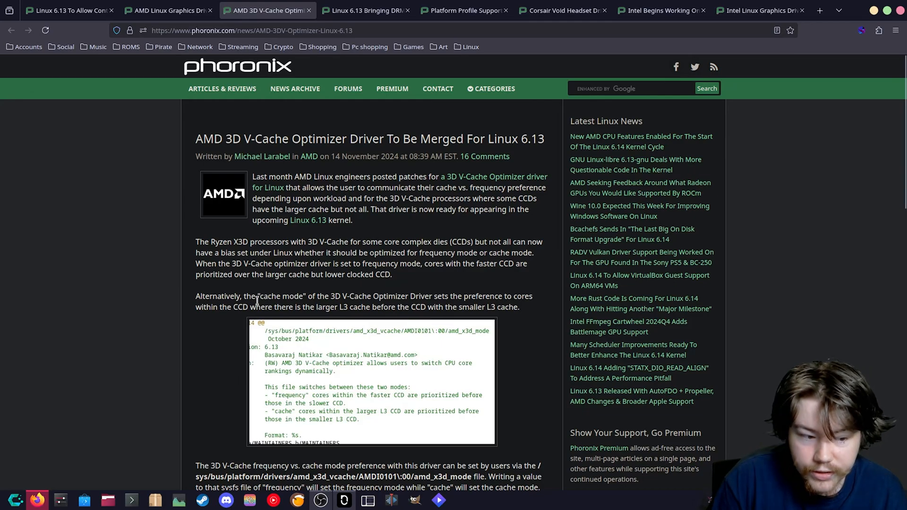
mouse_move(376, 296)
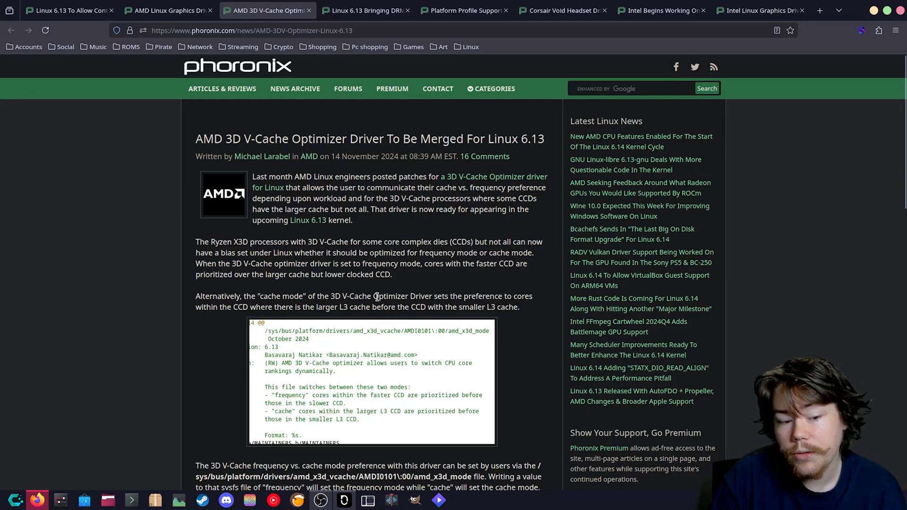
mouse_move(524, 307)
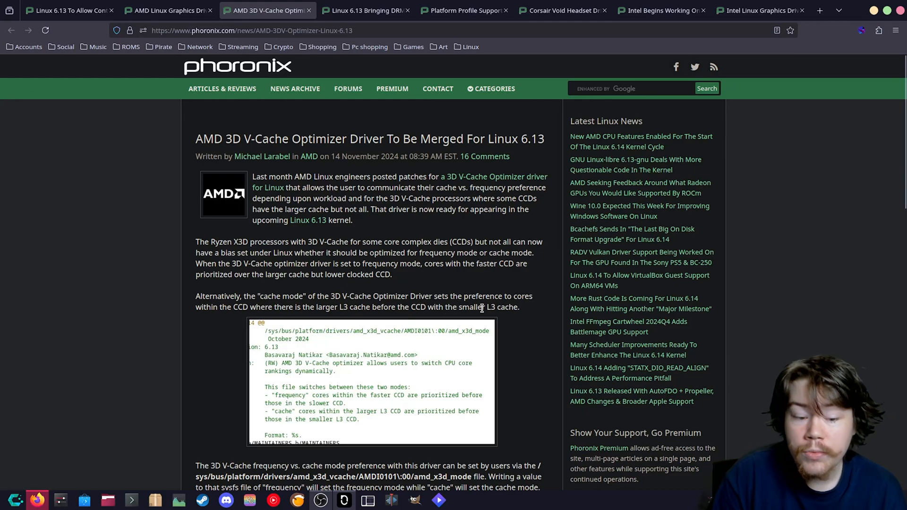
mouse_move(469, 295)
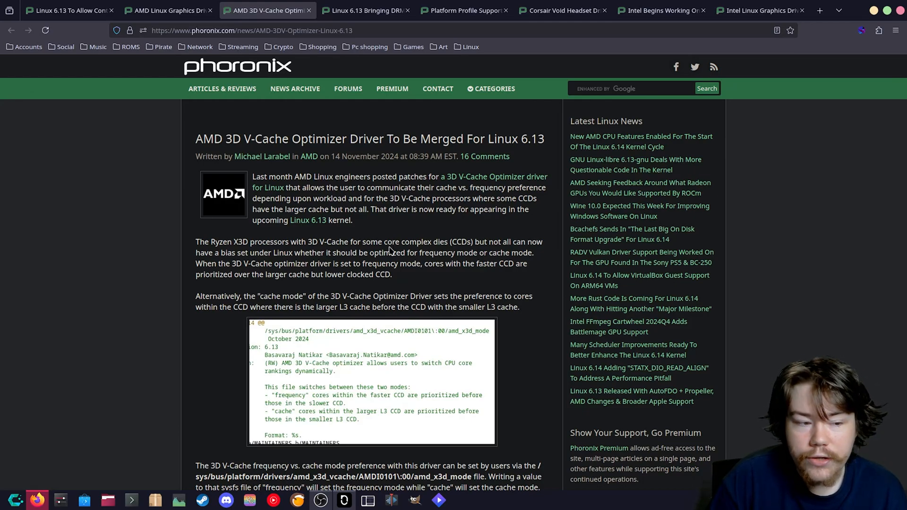
mouse_move(375, 255)
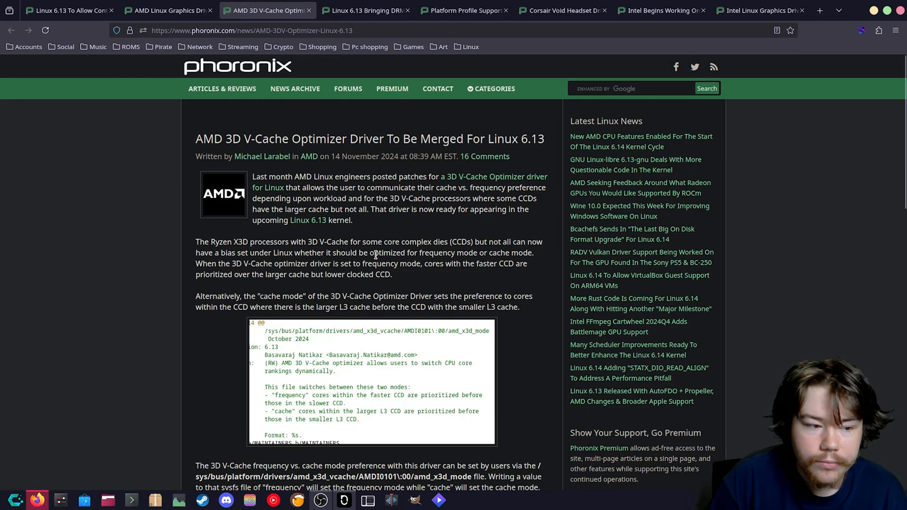
mouse_move(373, 252)
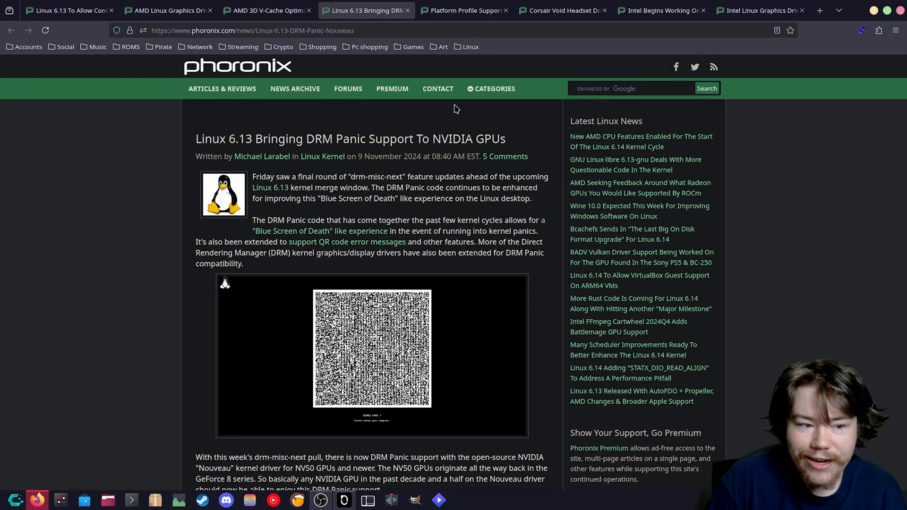
mouse_move(438, 88)
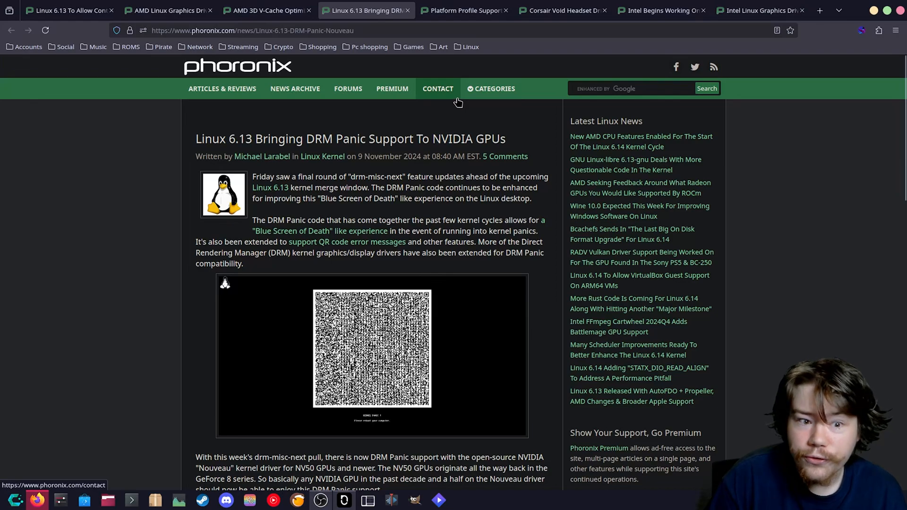
Browse the site categories, then move on to the Dell/Alienware Platform Profile article.
click(495, 89)
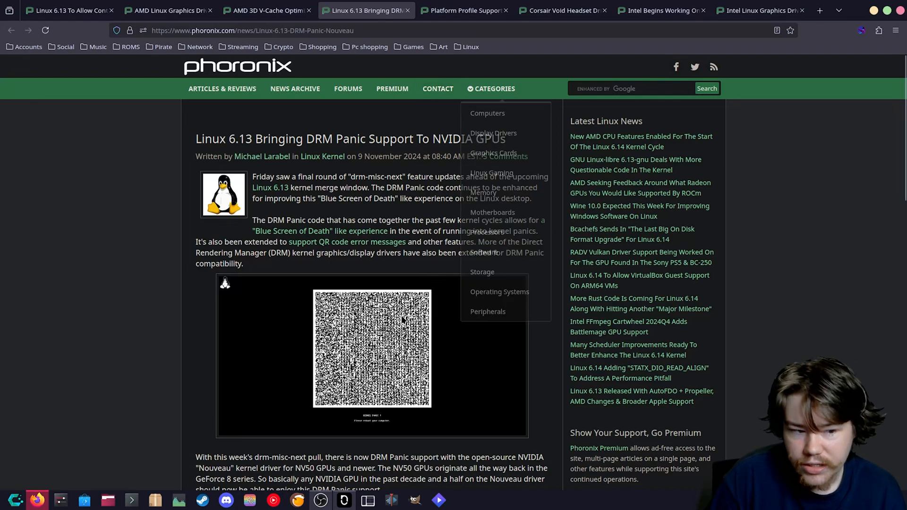
mouse_move(497, 266)
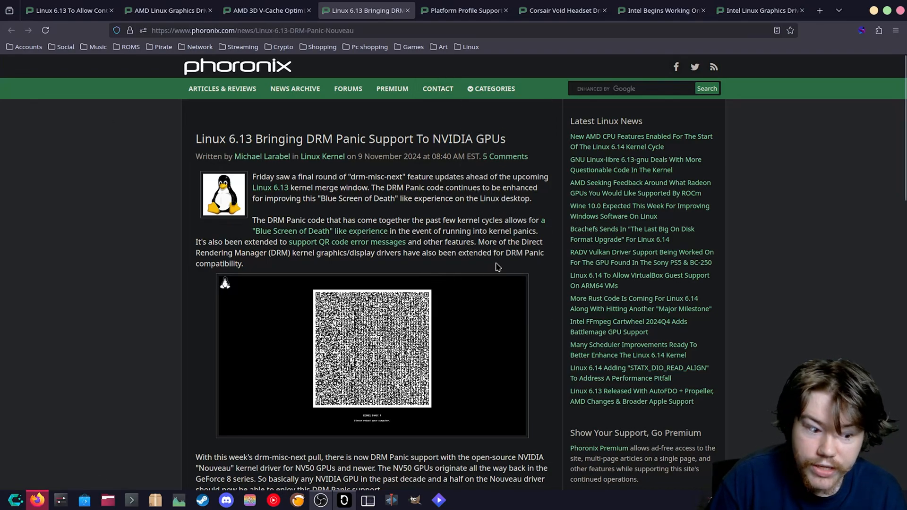
scroll(down, 3)
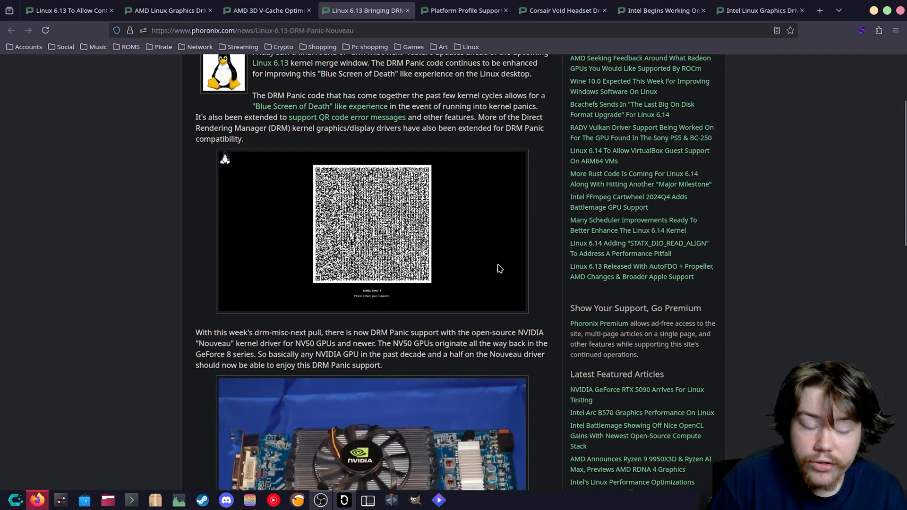
mouse_move(492, 268)
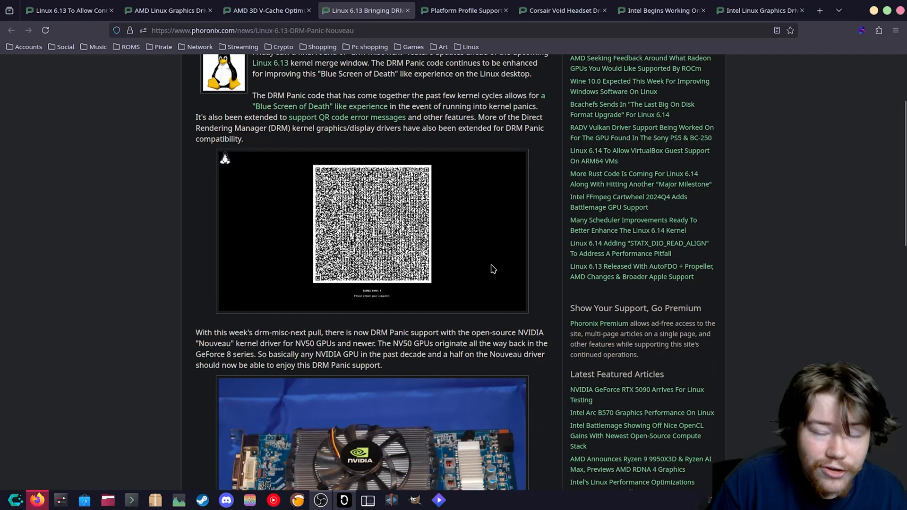
mouse_move(500, 277)
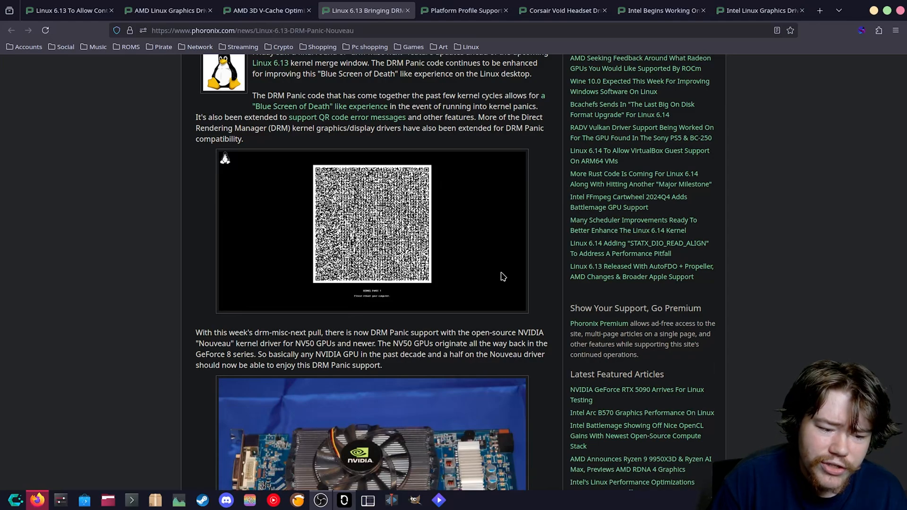
scroll(up, 3)
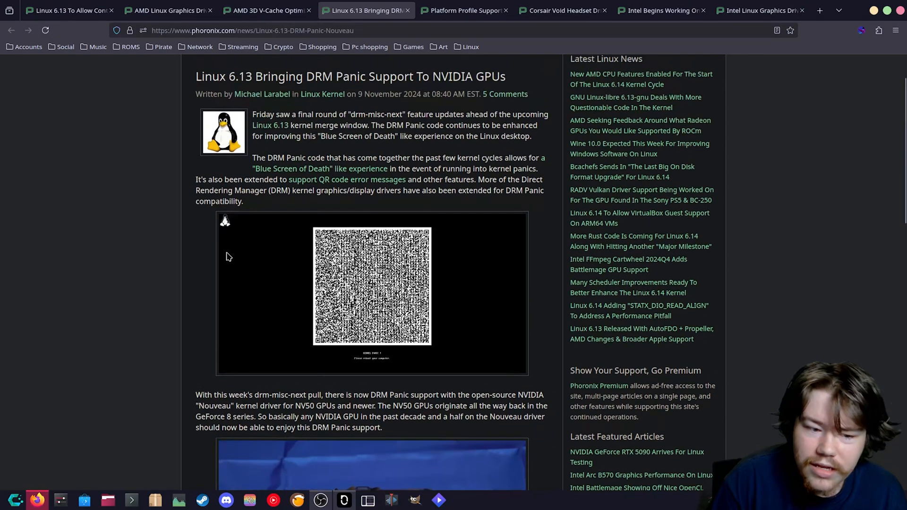
mouse_move(201, 387)
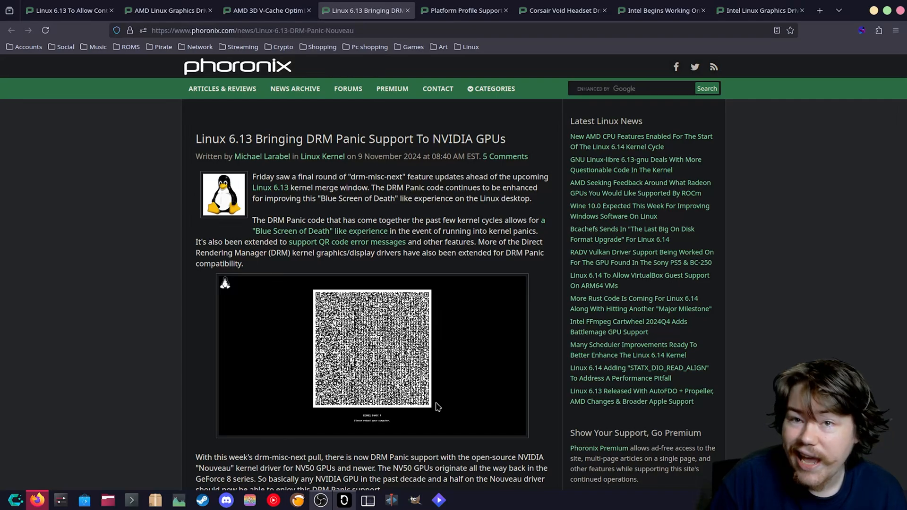
mouse_move(431, 401)
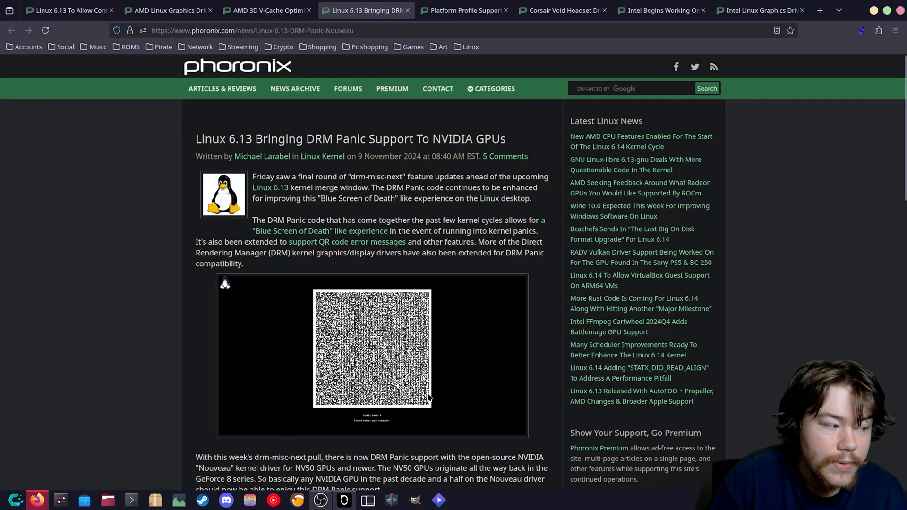
mouse_move(425, 398)
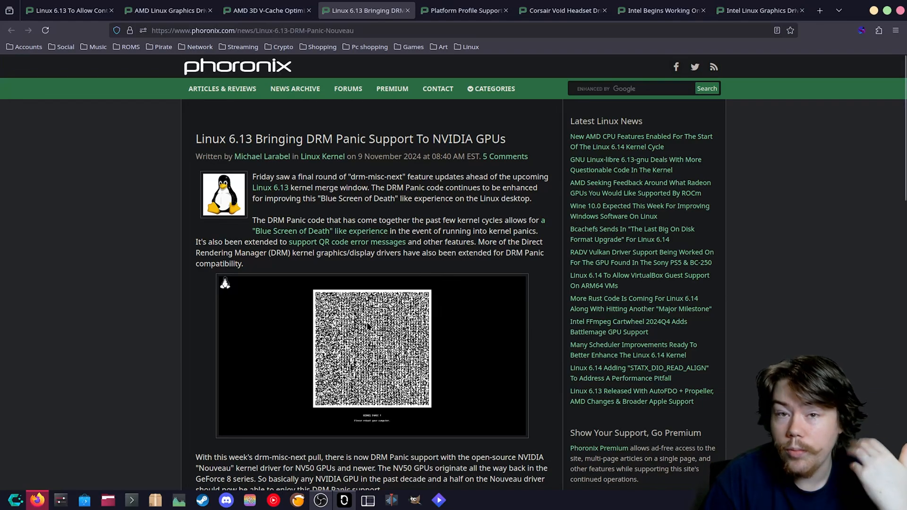
click(464, 10)
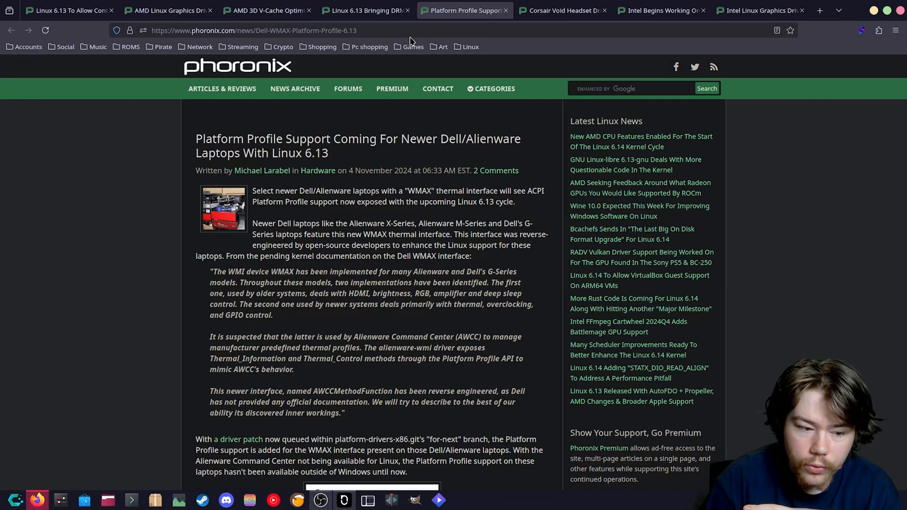
mouse_move(397, 47)
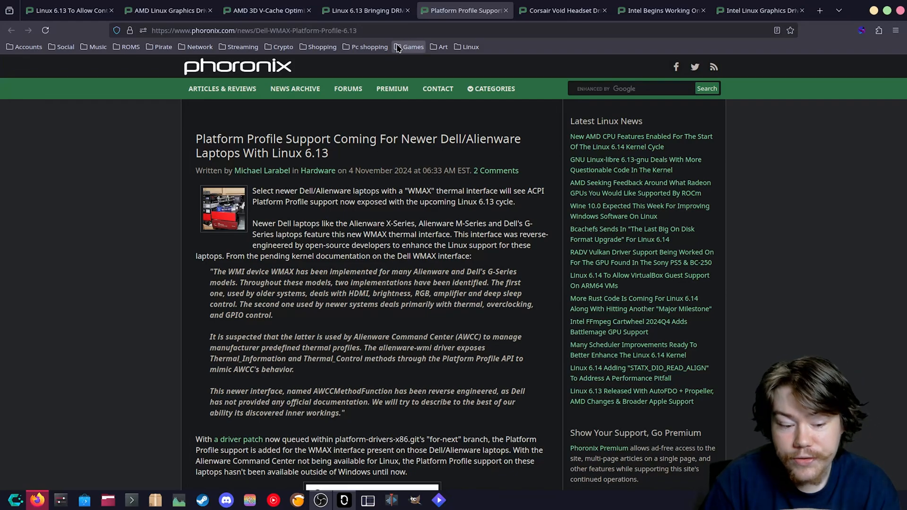
mouse_move(393, 52)
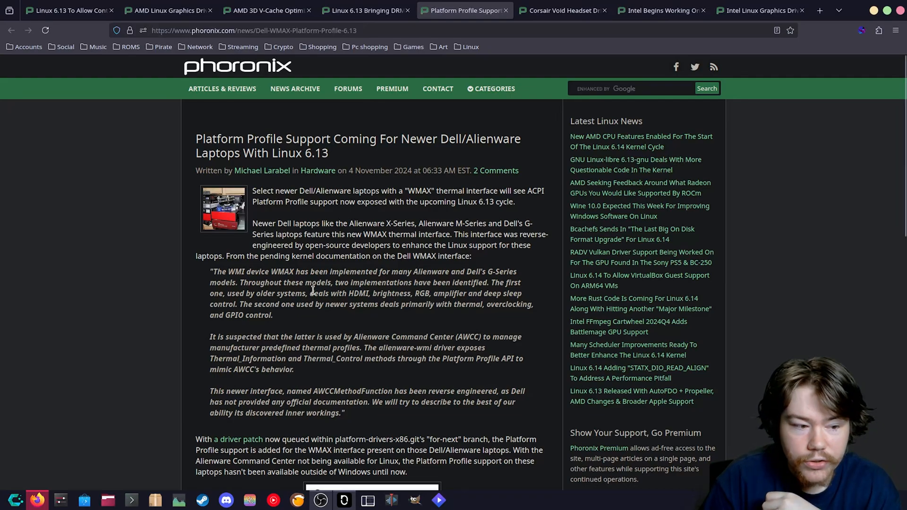
mouse_move(343, 337)
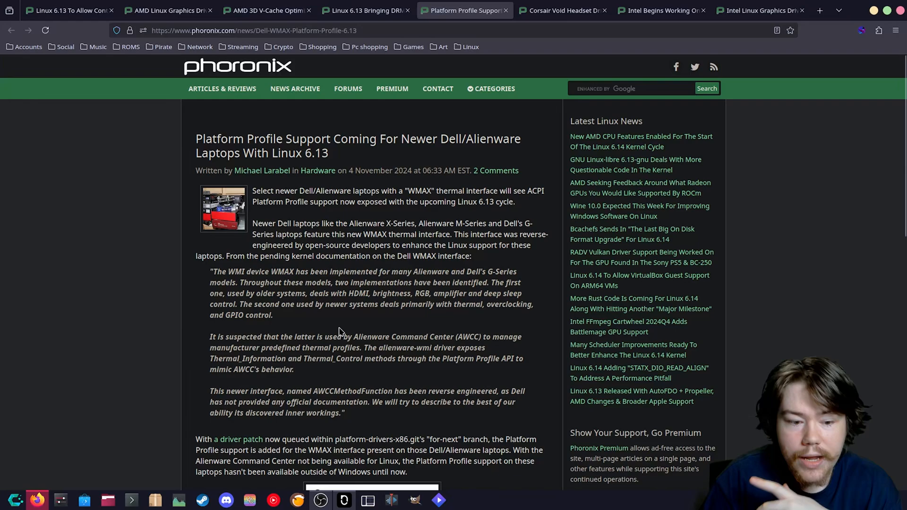
mouse_move(352, 319)
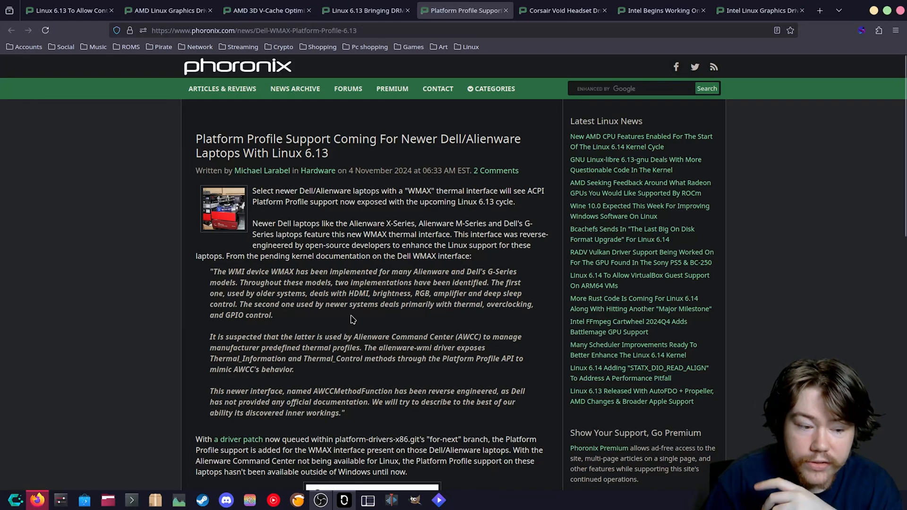
mouse_move(341, 334)
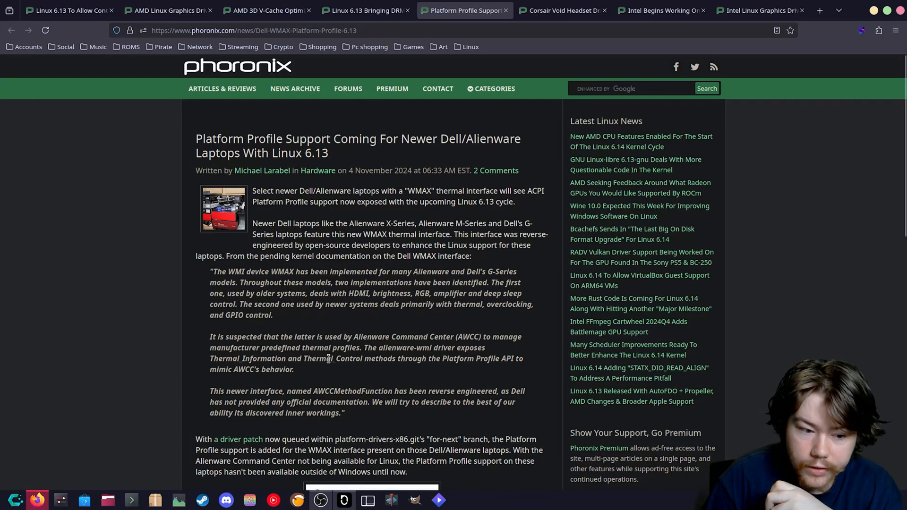
mouse_move(378, 377)
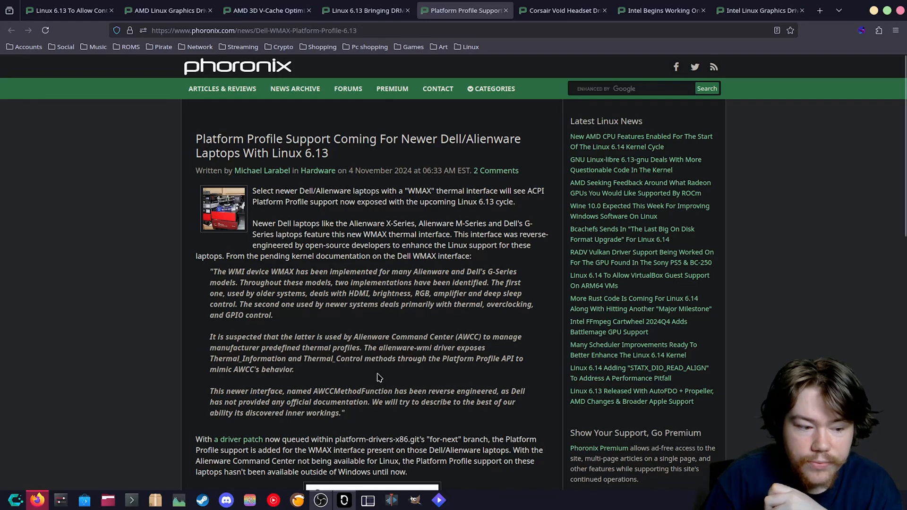
mouse_move(343, 370)
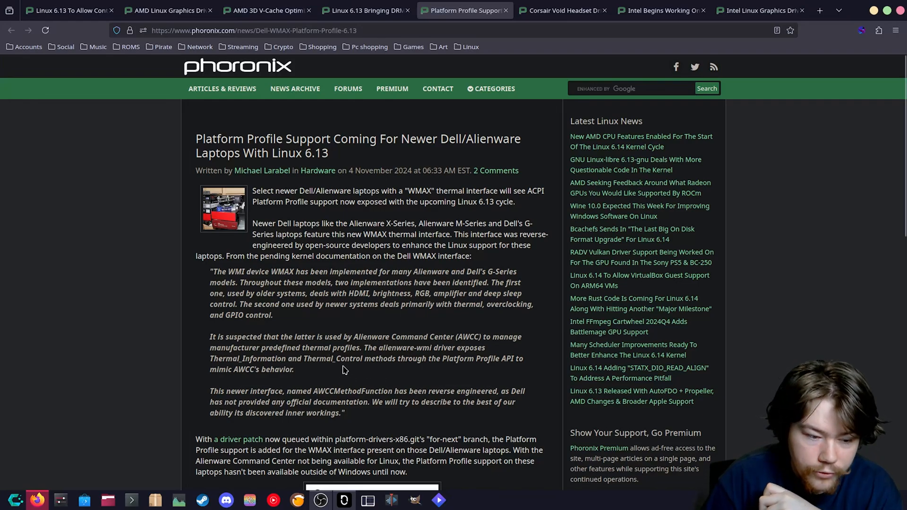
mouse_move(343, 363)
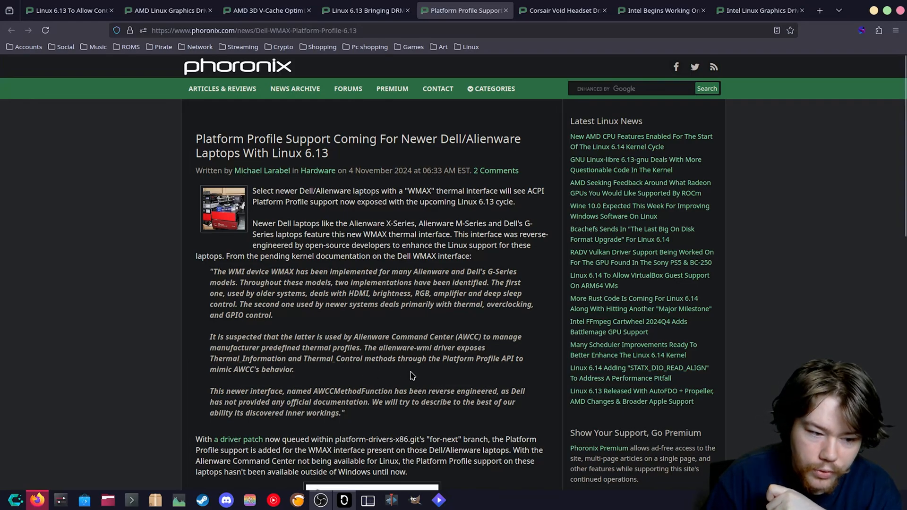
mouse_move(403, 375)
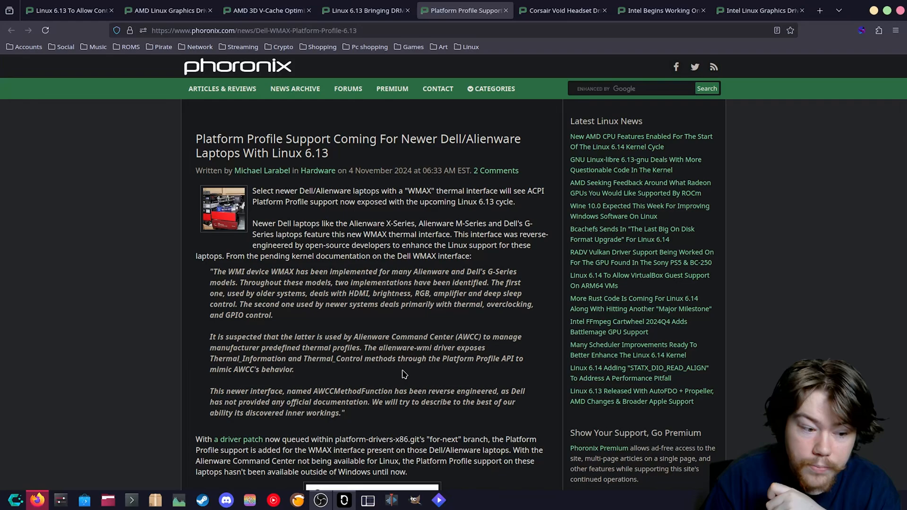
mouse_move(387, 374)
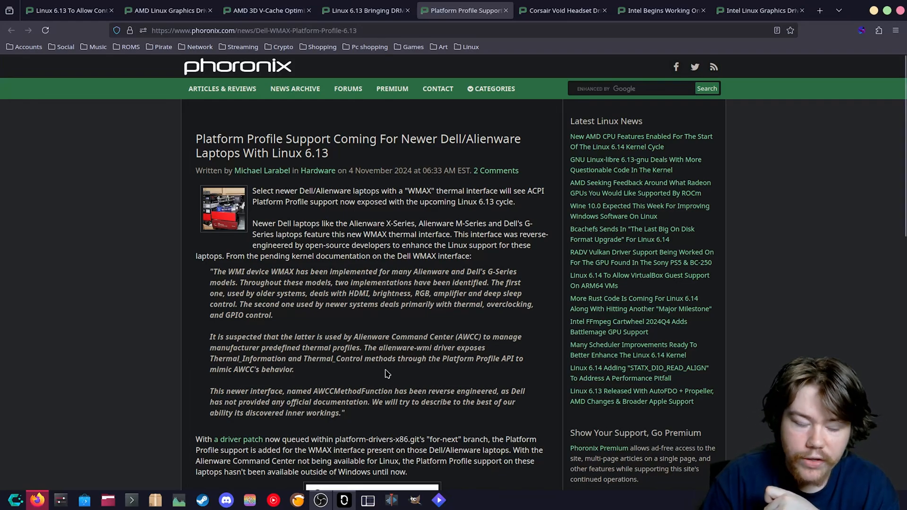
scroll(down, 3)
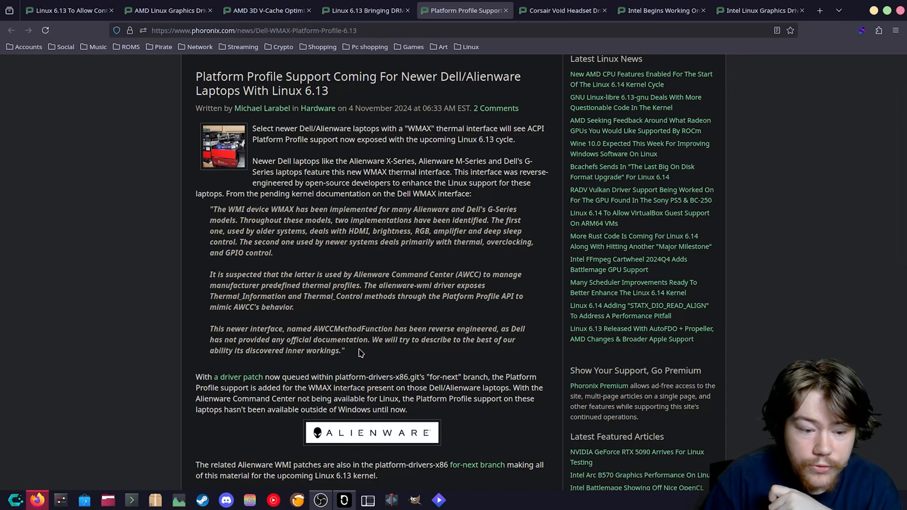
mouse_move(388, 357)
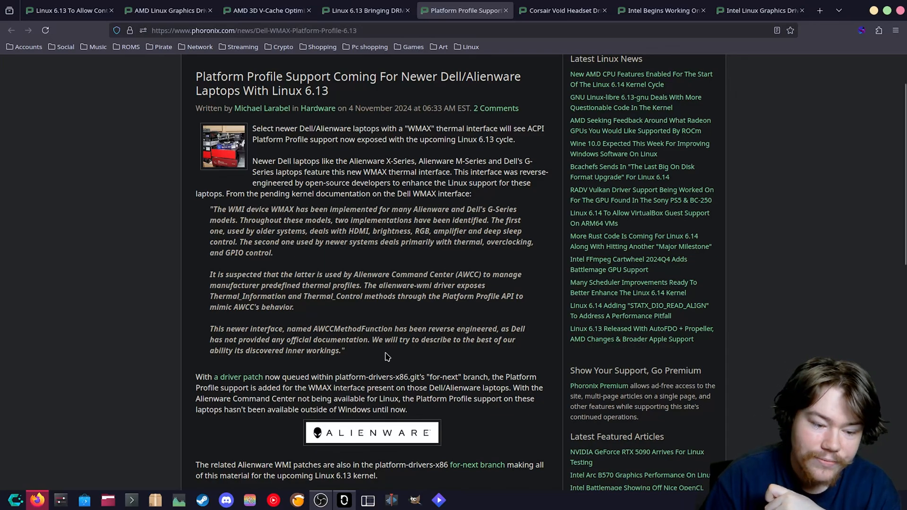
scroll(down, 3)
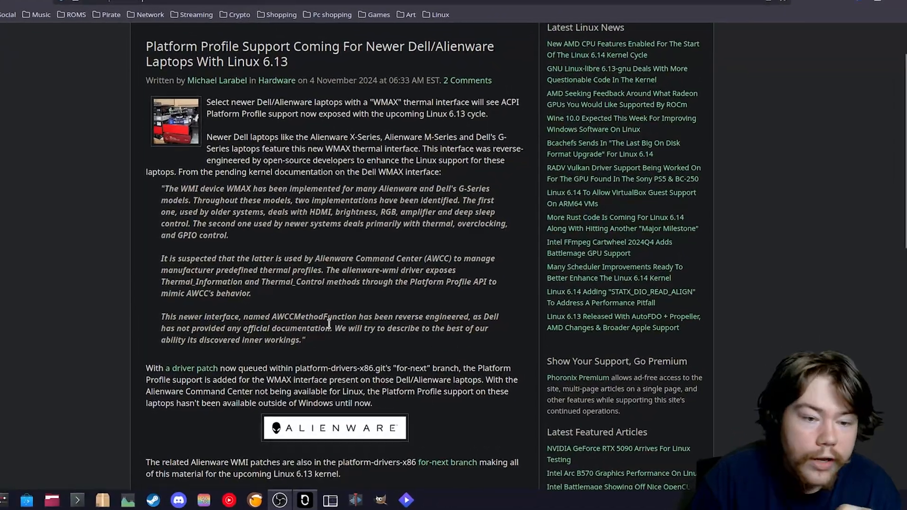
scroll(down, 3)
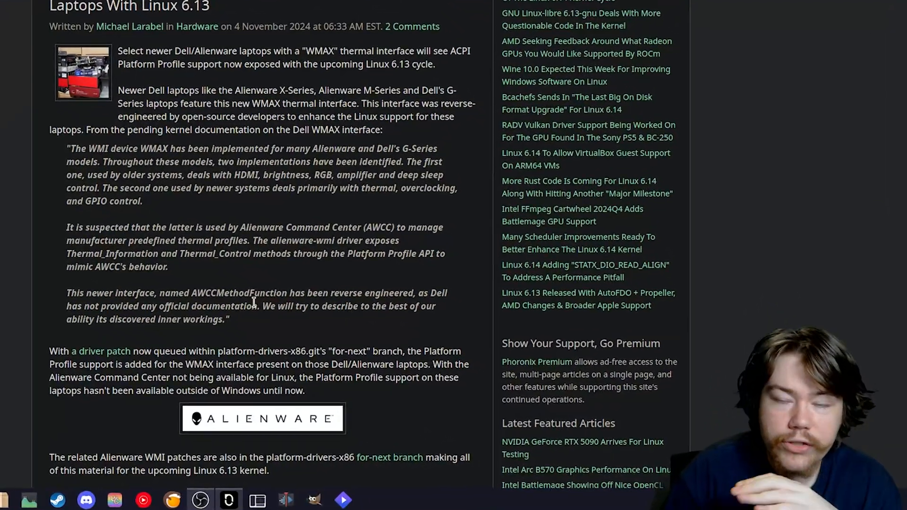
scroll(down, 3)
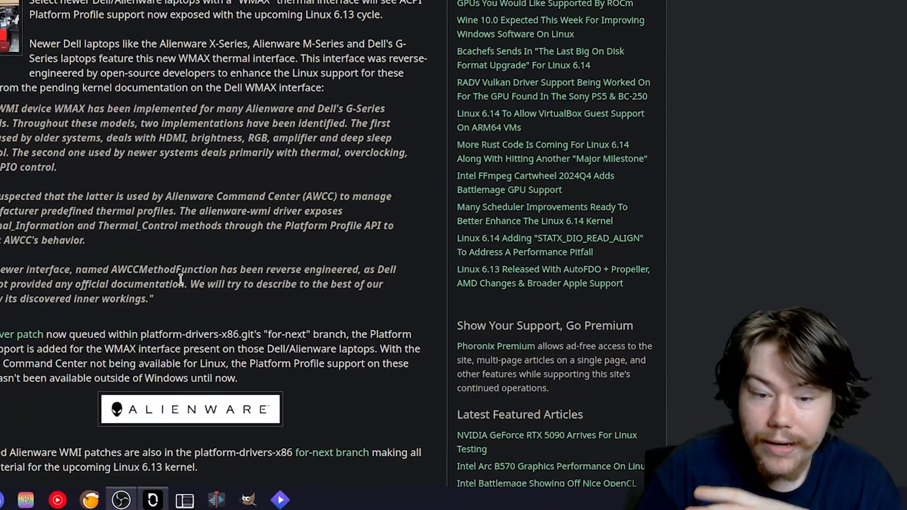
scroll(down, 3)
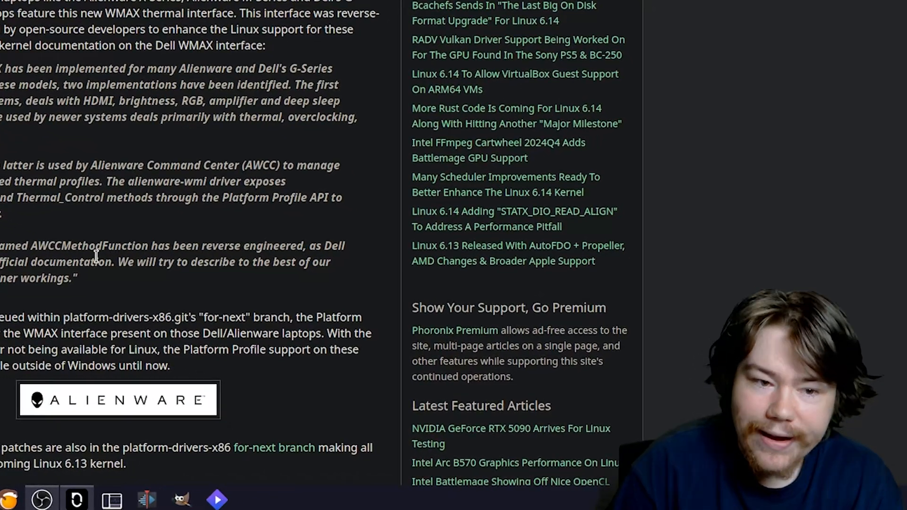
scroll(down, 3)
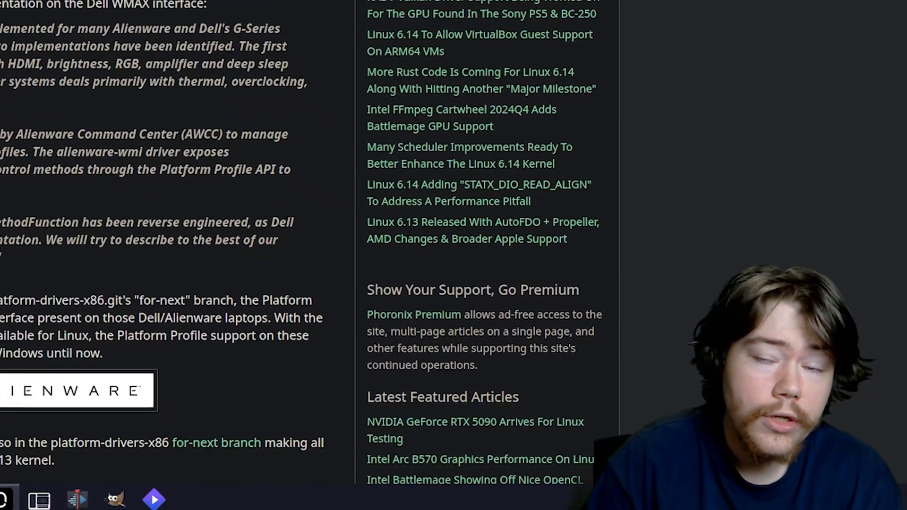
scroll(down, 3)
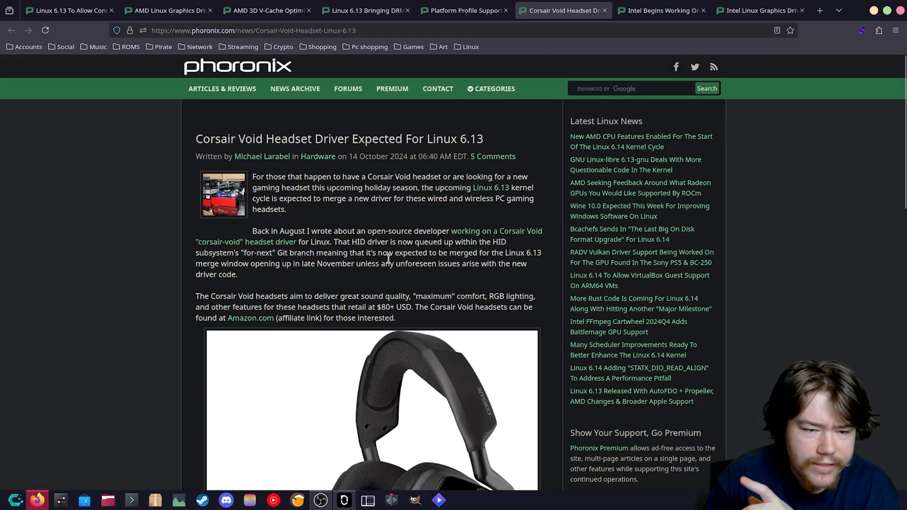
Scroll the Corsair Void article past the headset photo to its supported features.
scroll(down, 3)
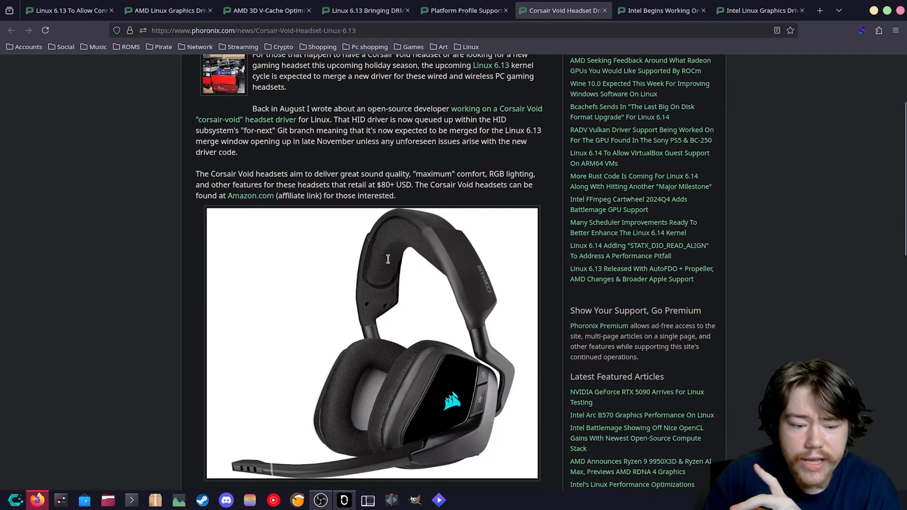
scroll(down, 3)
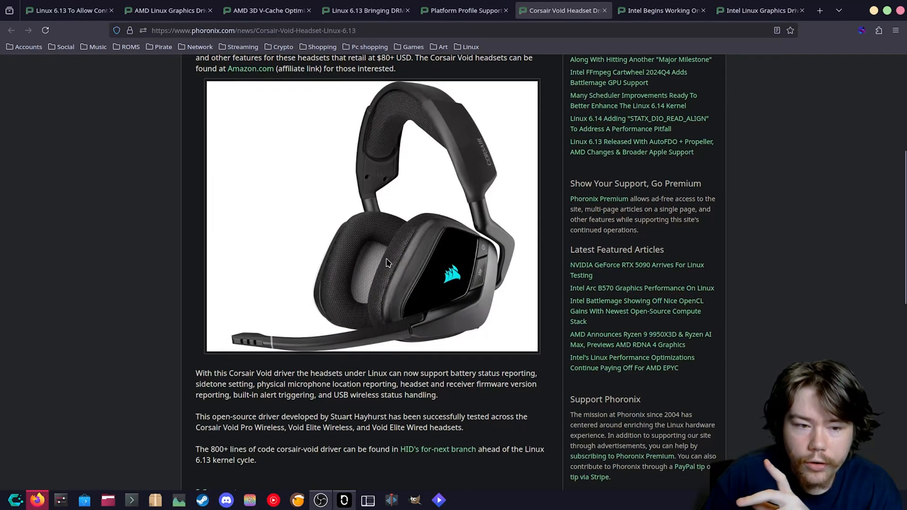
mouse_move(373, 256)
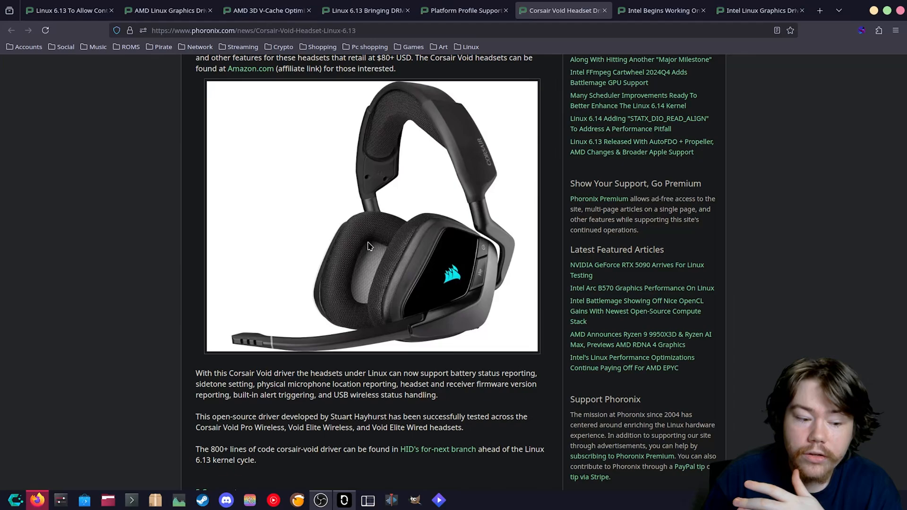
mouse_move(368, 239)
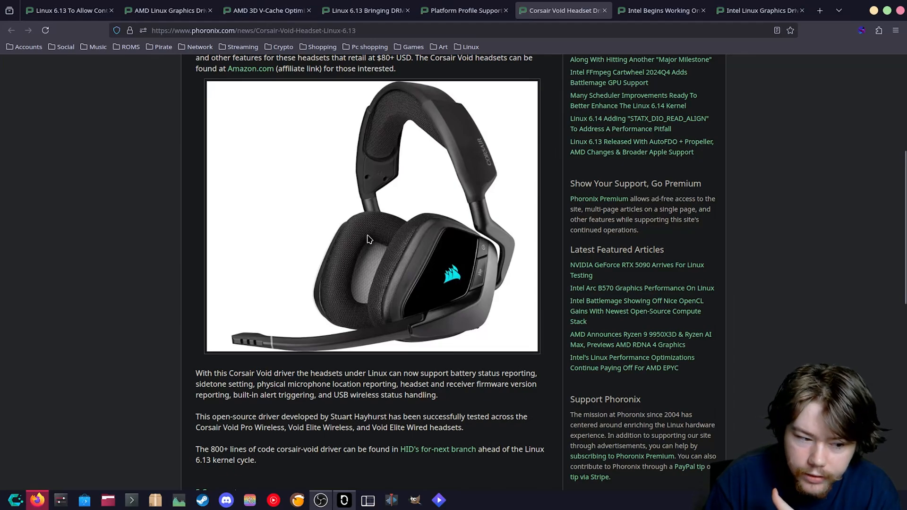
mouse_move(374, 320)
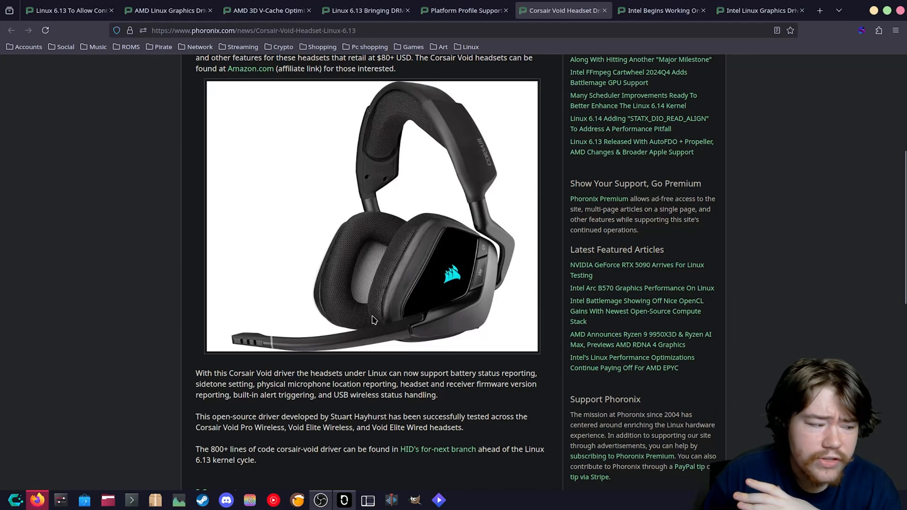
mouse_move(373, 313)
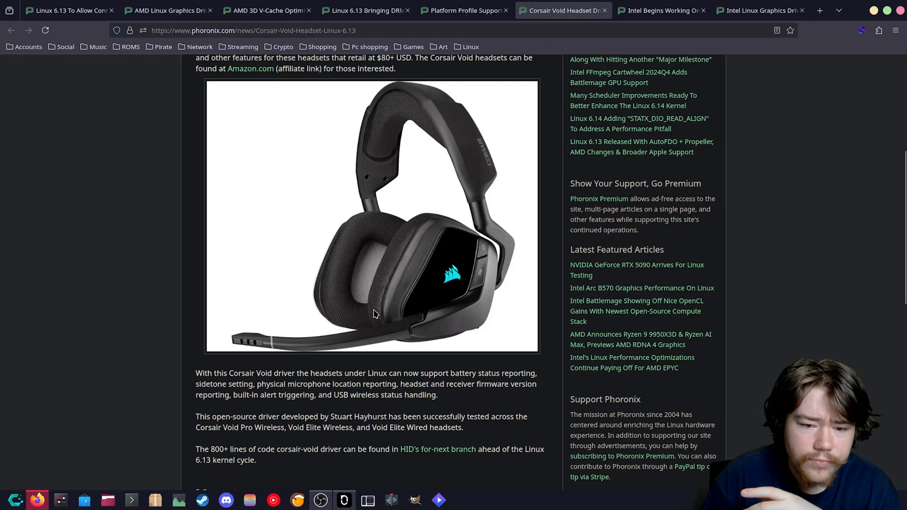
mouse_move(369, 300)
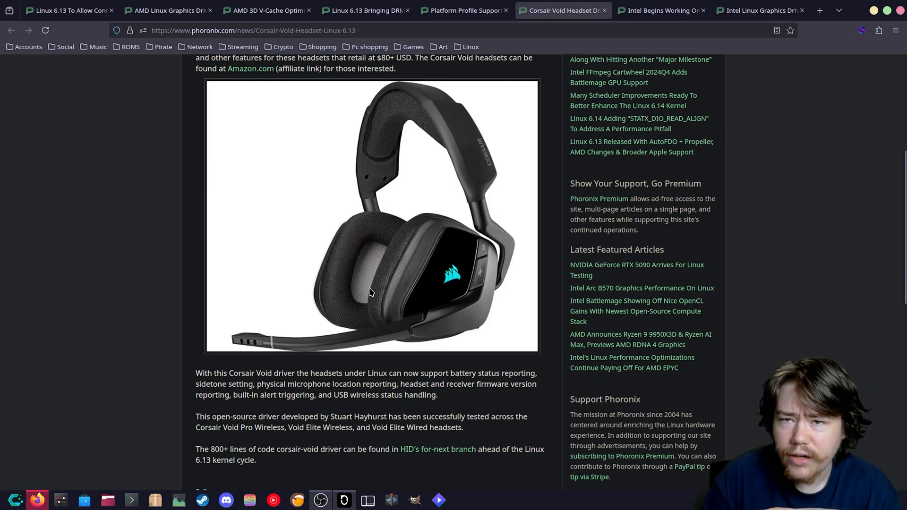
mouse_move(369, 295)
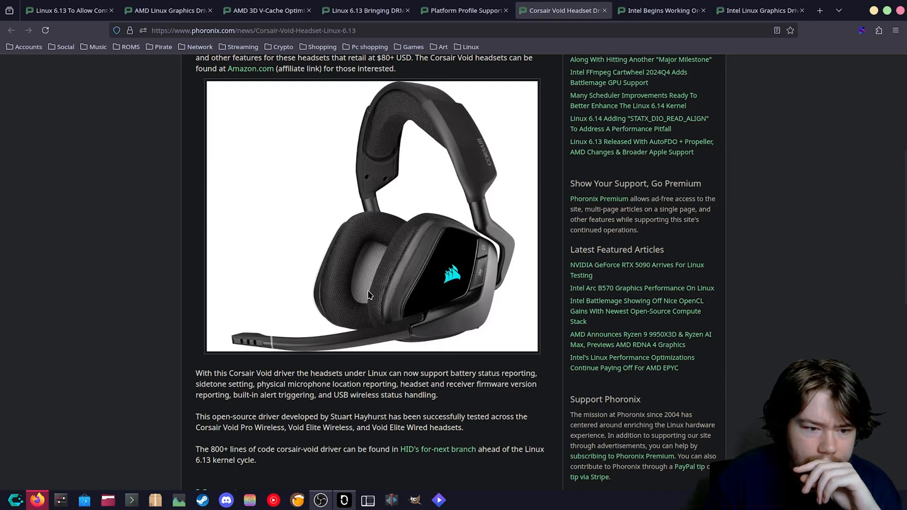
mouse_move(360, 289)
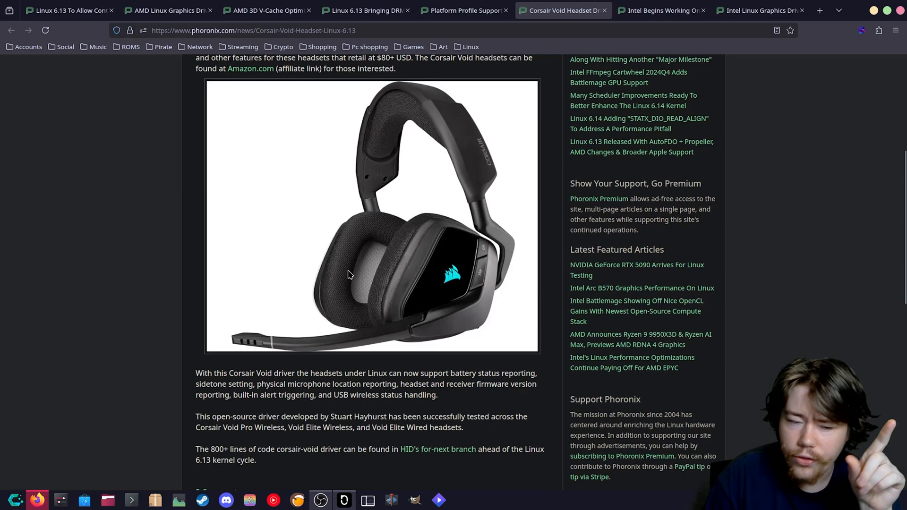
mouse_move(359, 271)
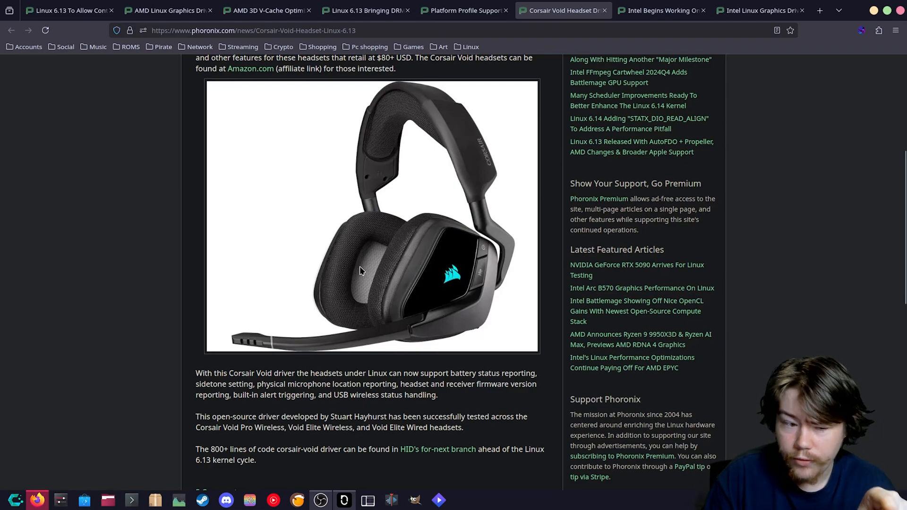
mouse_move(355, 372)
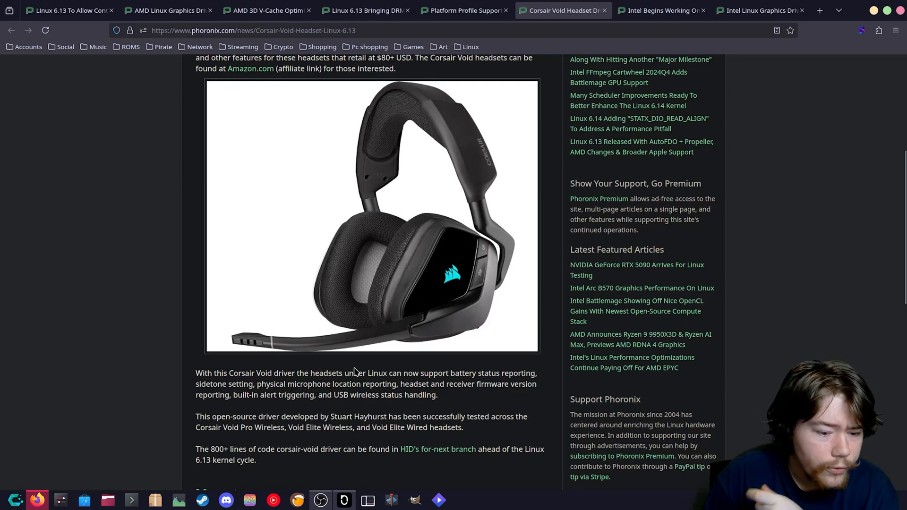
mouse_move(325, 438)
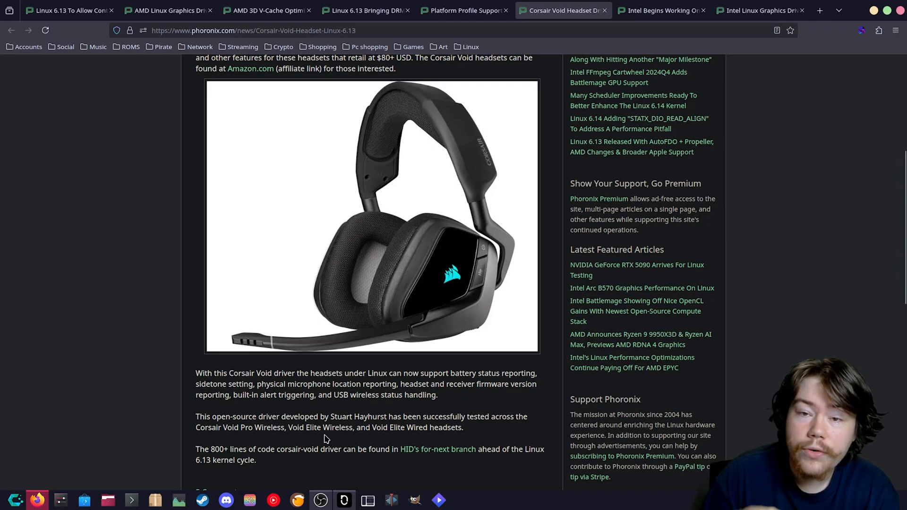
mouse_move(295, 387)
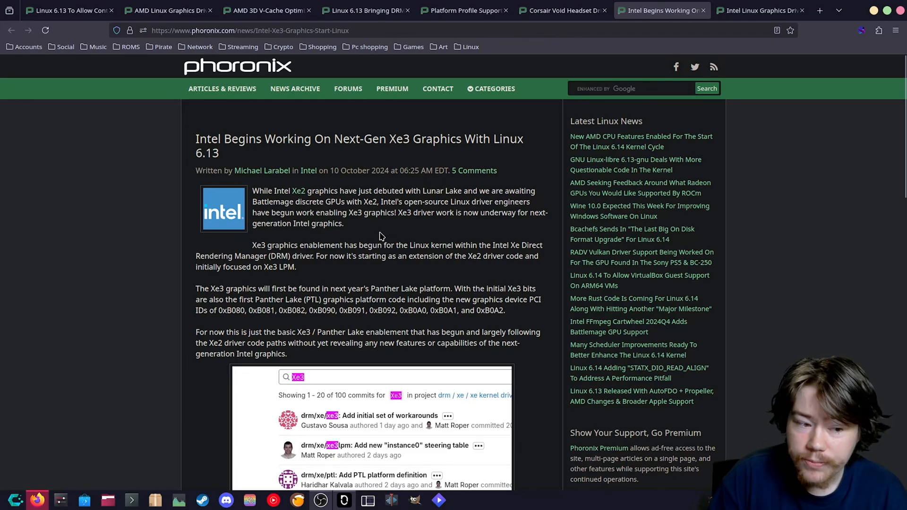
mouse_move(435, 237)
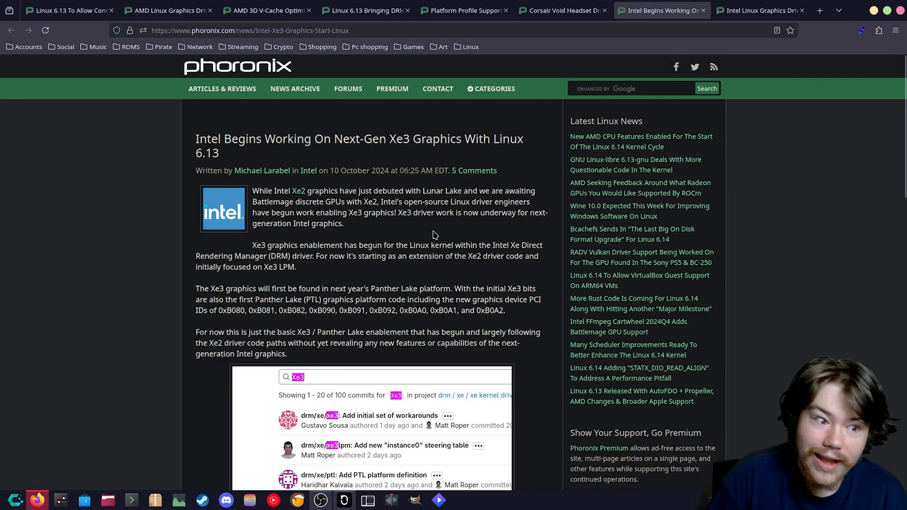
Switch to the Intel GPU package temperature article tab.
click(758, 10)
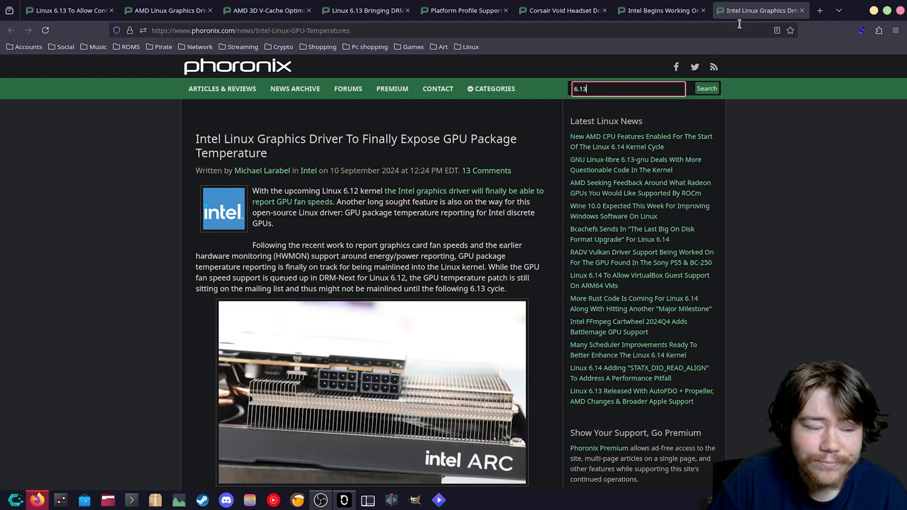
mouse_move(336, 208)
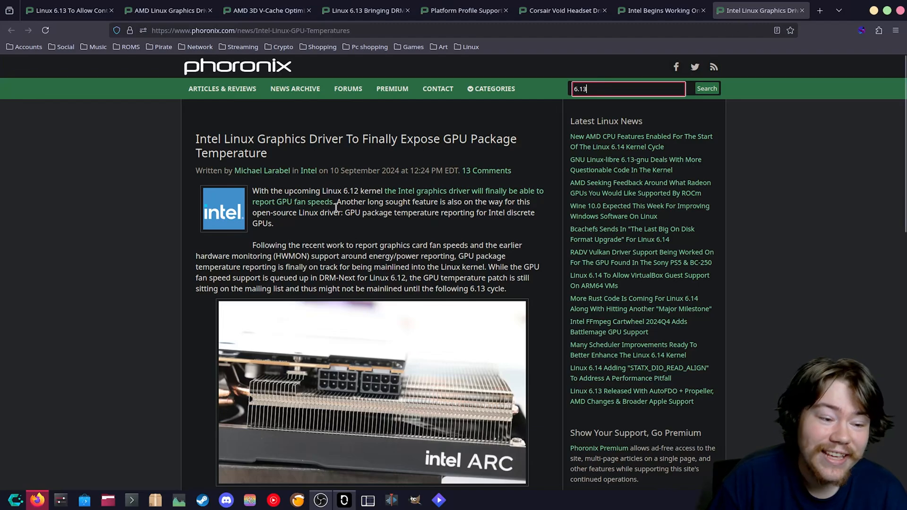
mouse_move(318, 202)
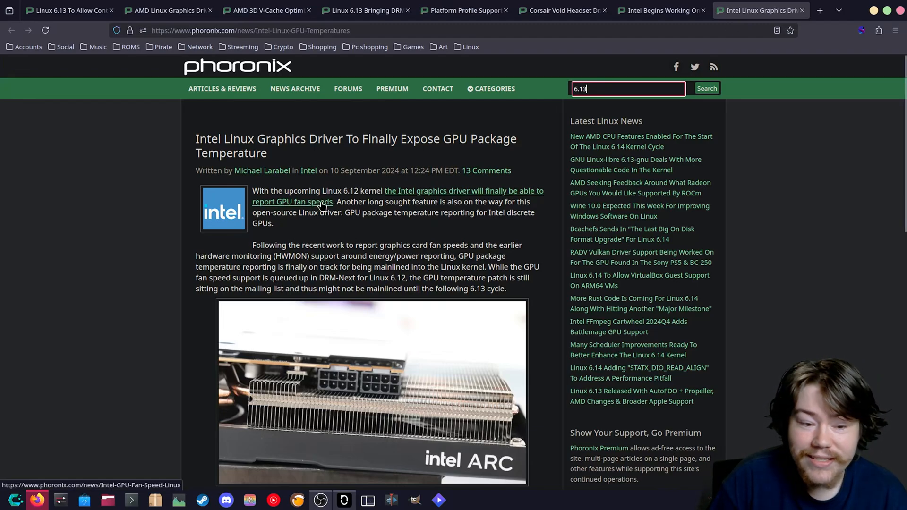
mouse_move(367, 214)
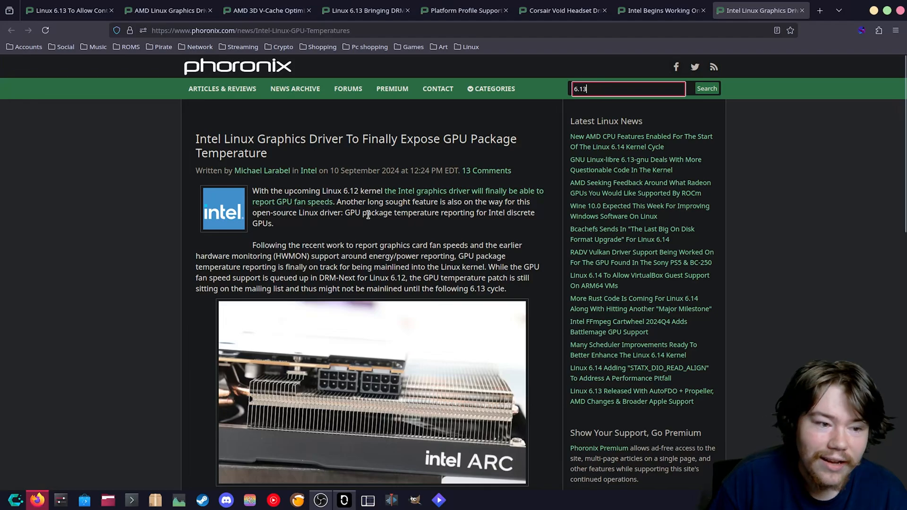
mouse_move(175, 164)
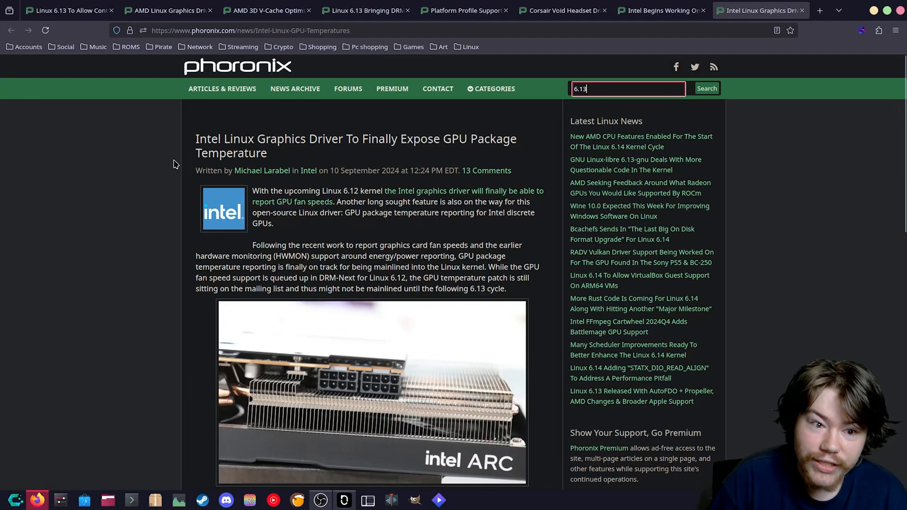
mouse_move(409, 340)
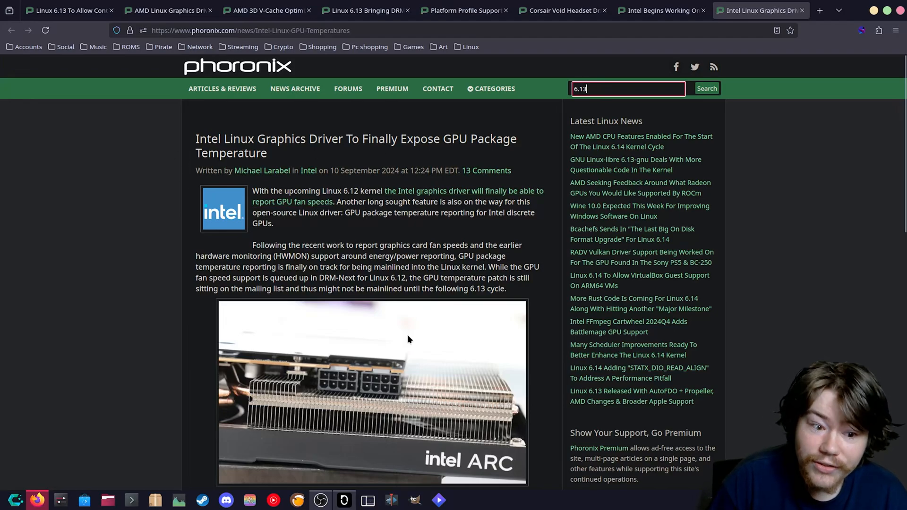
scroll(down, 3)
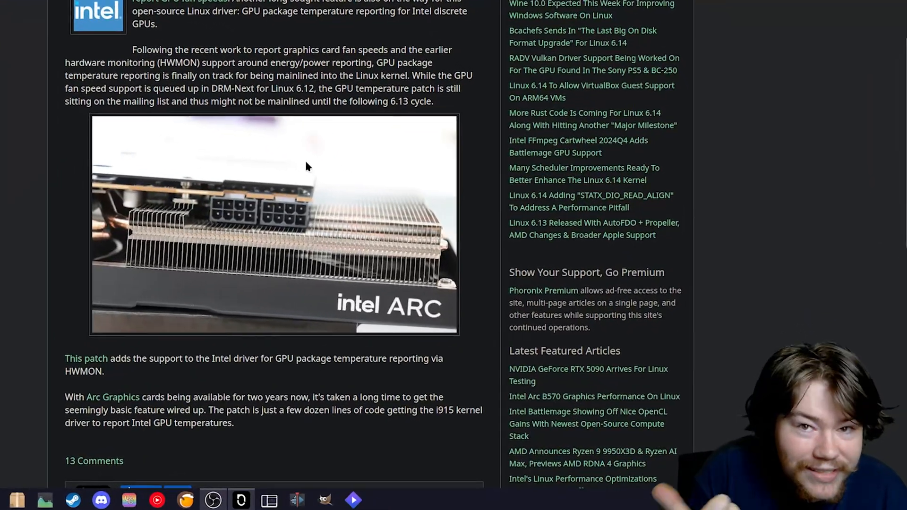
scroll(up, 3)
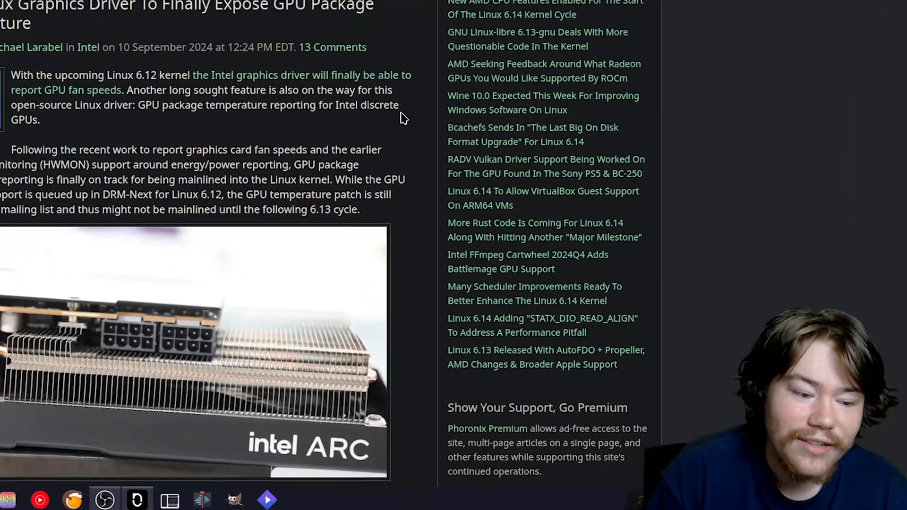
scroll(down, 3)
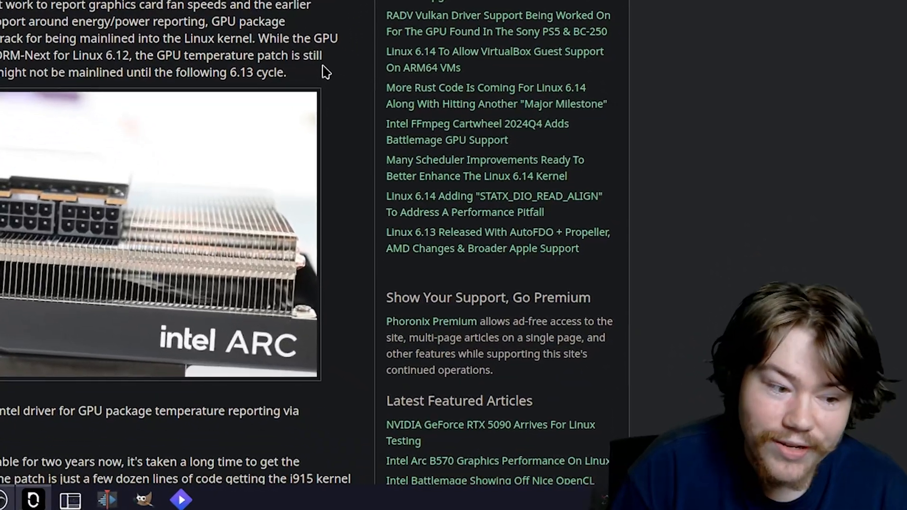
scroll(down, 3)
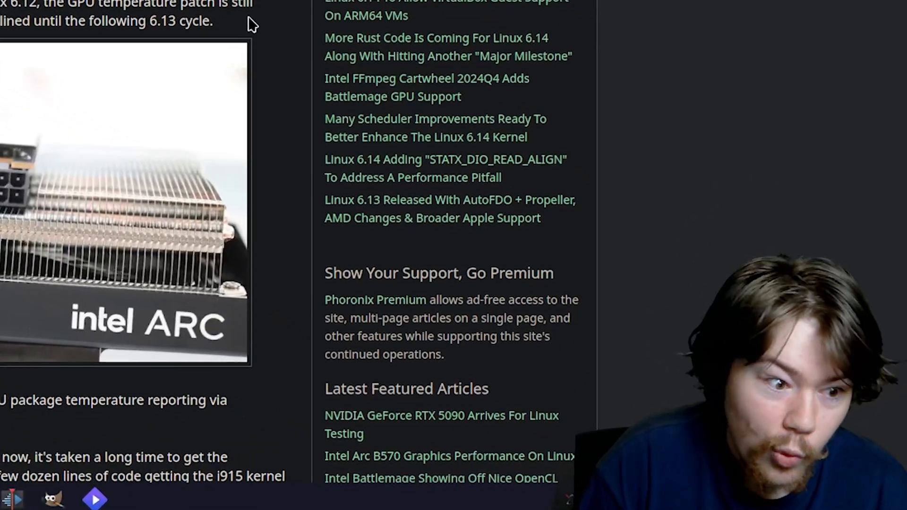
scroll(down, 3)
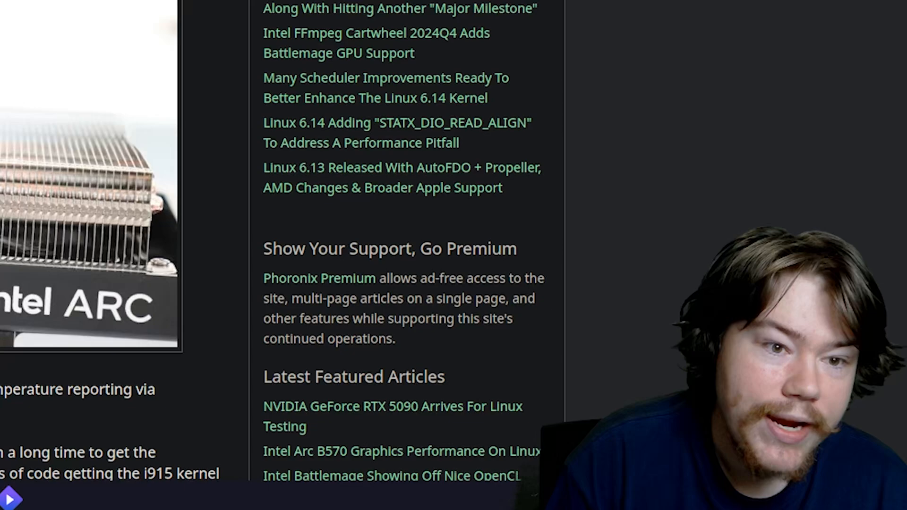
scroll(down, 3)
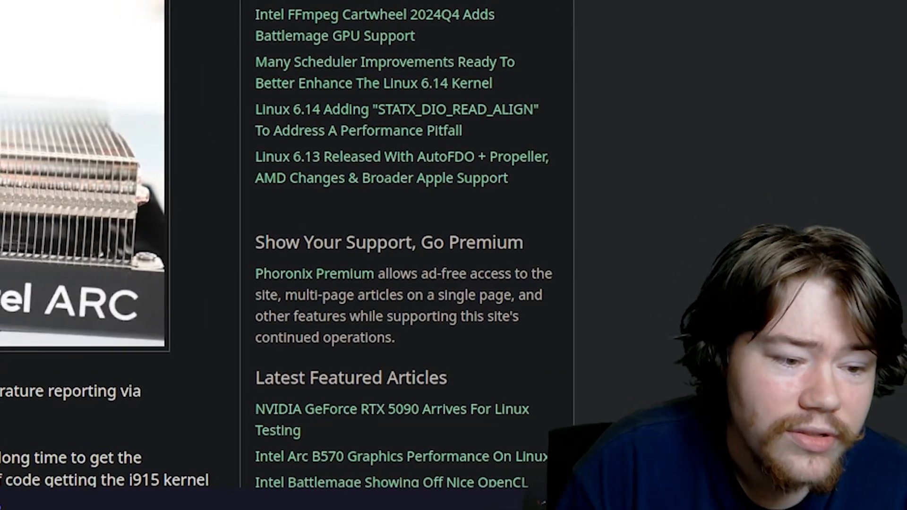
scroll(down, 3)
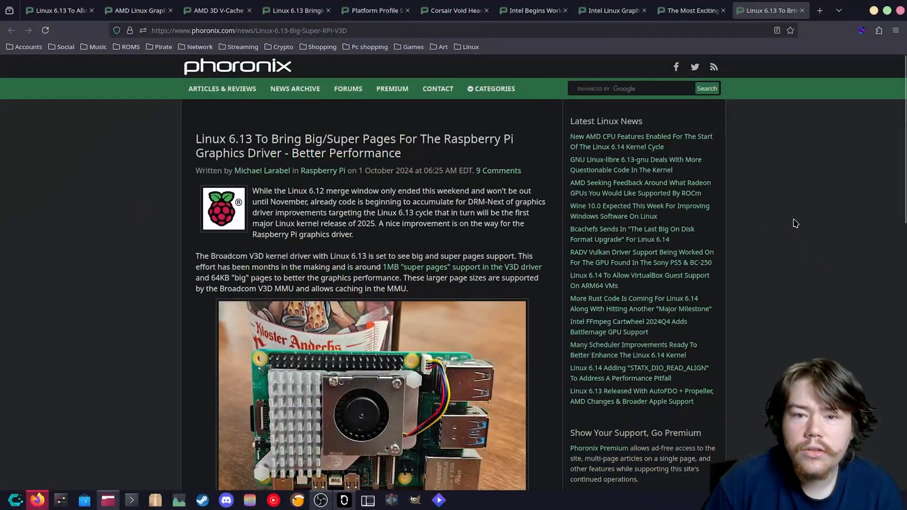
mouse_move(830, 168)
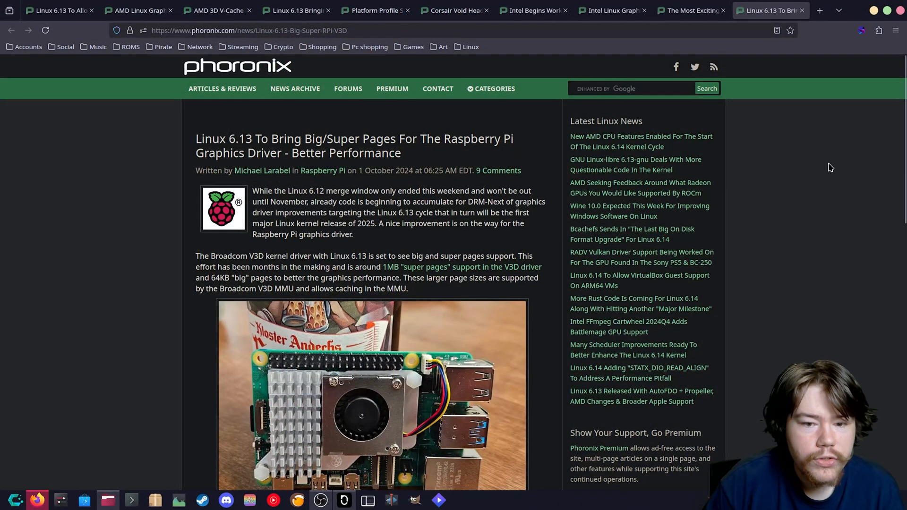
mouse_move(839, 157)
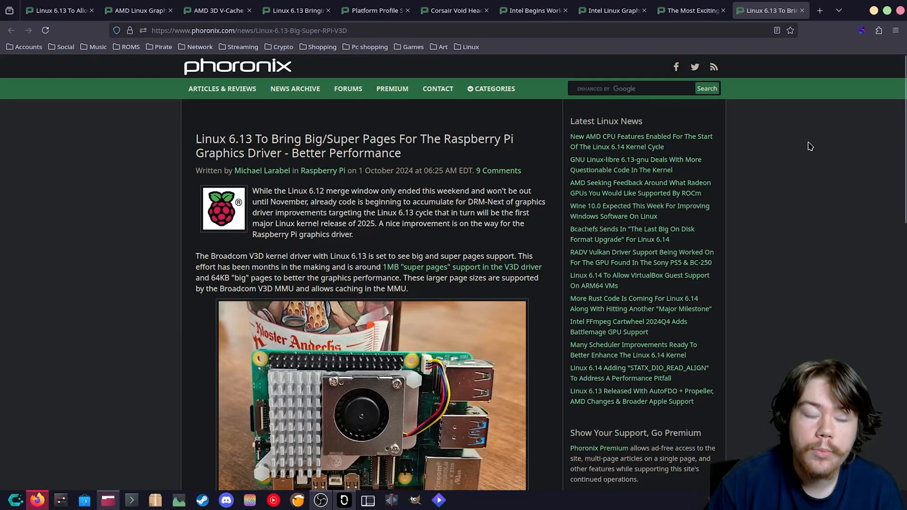
mouse_move(720, 151)
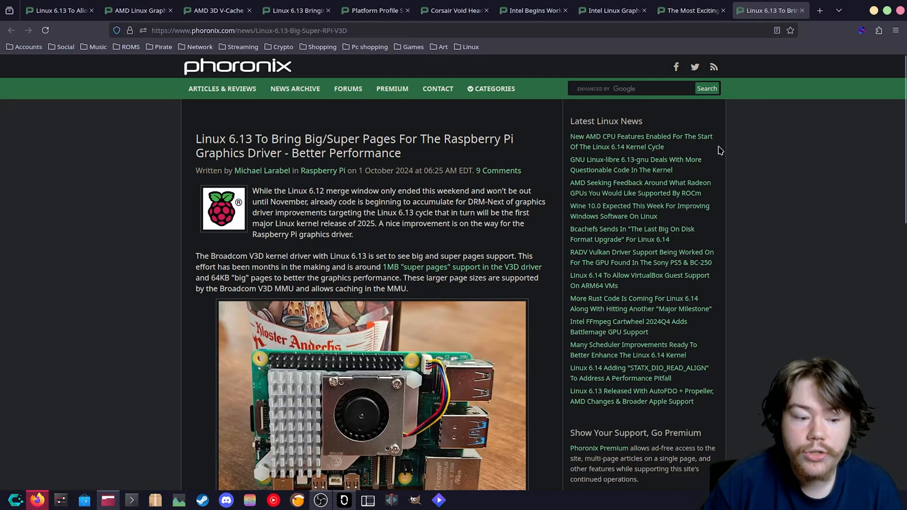
mouse_move(521, 174)
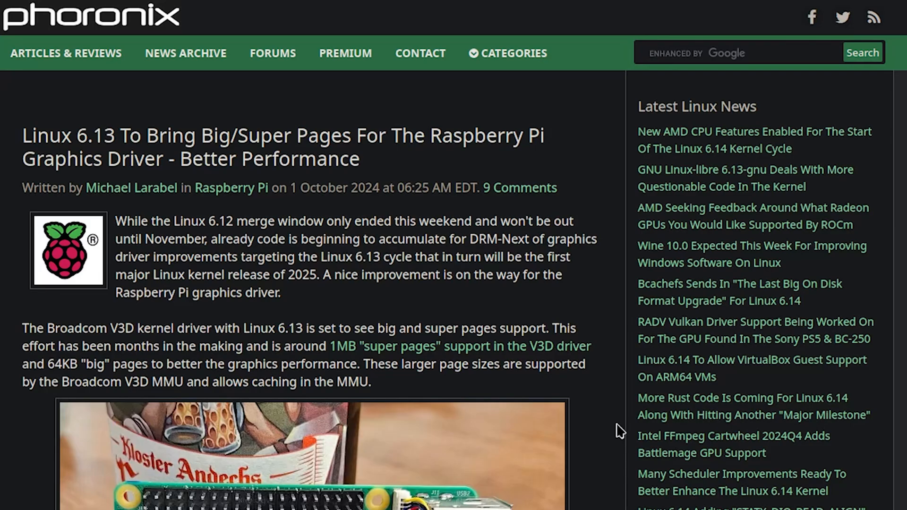
scroll(down, 3)
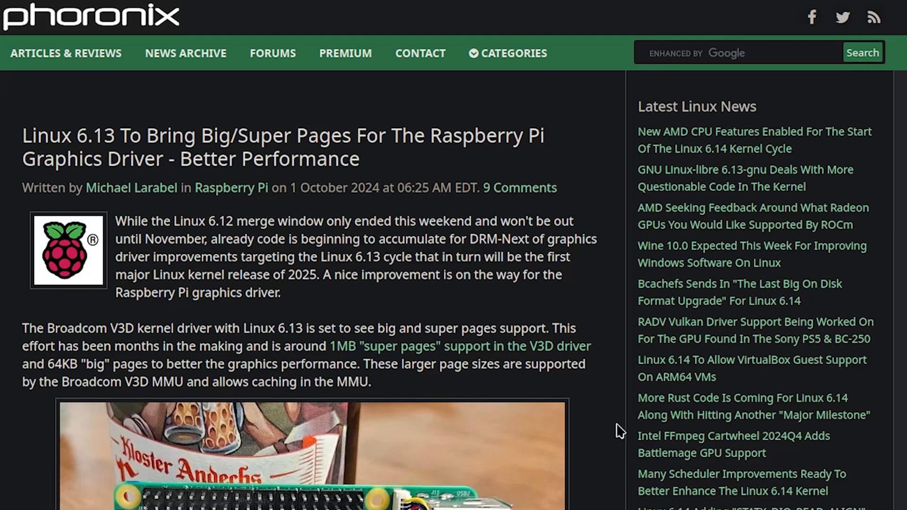
scroll(down, 3)
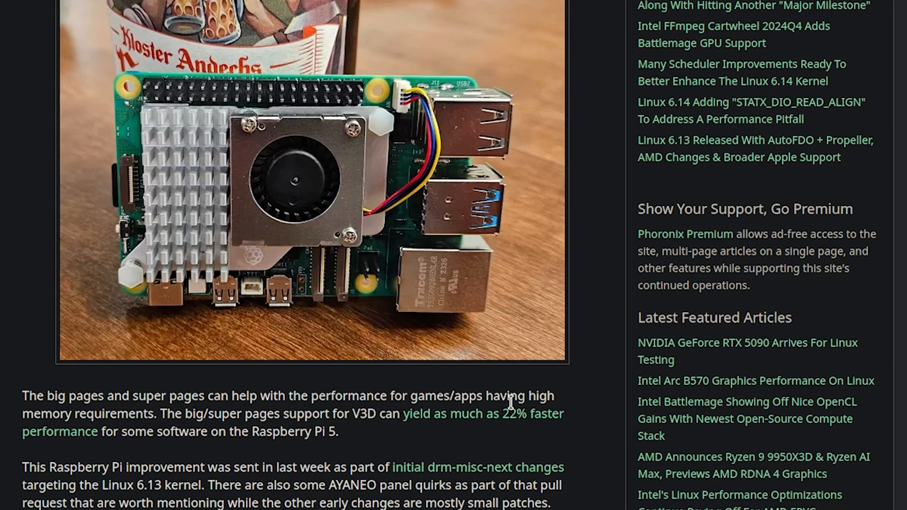
mouse_move(180, 431)
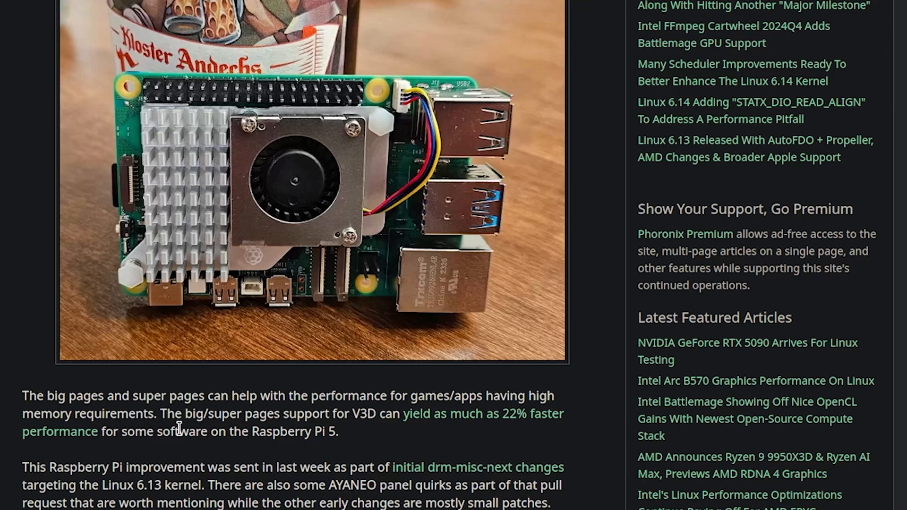
mouse_move(375, 440)
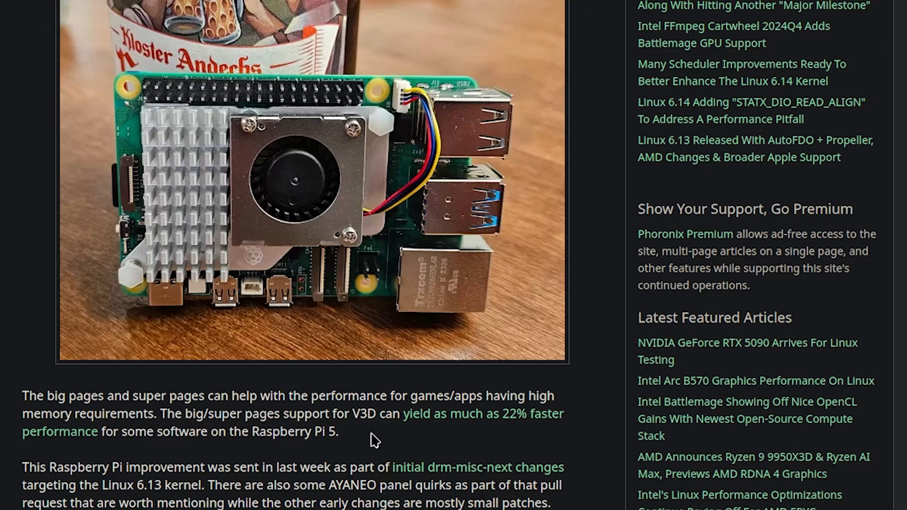
mouse_move(427, 428)
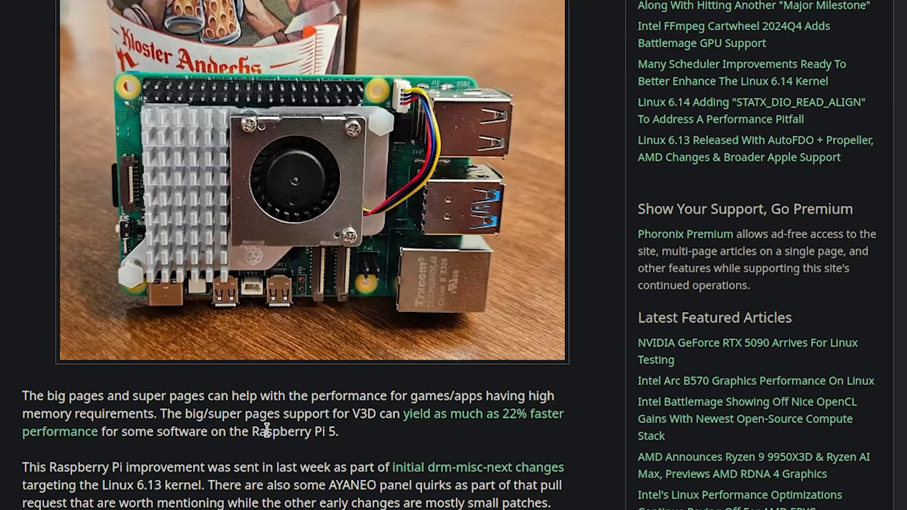
mouse_move(330, 451)
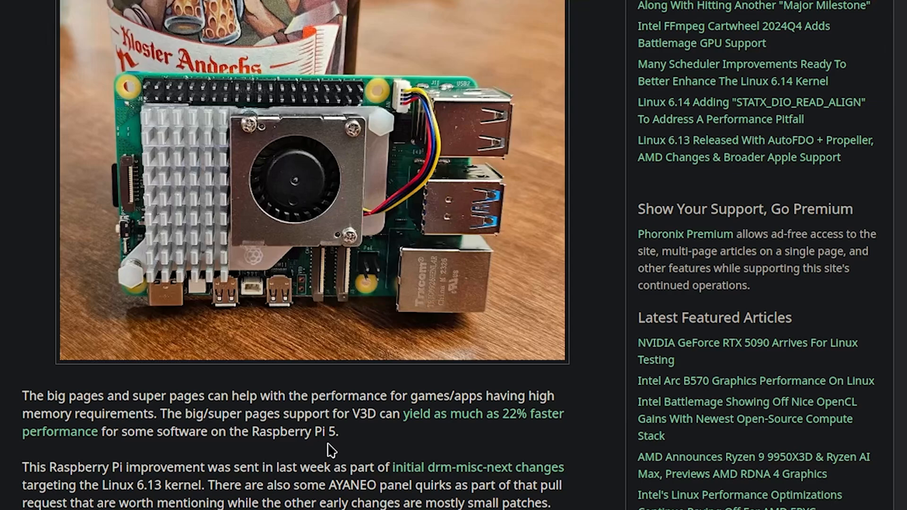
mouse_move(221, 487)
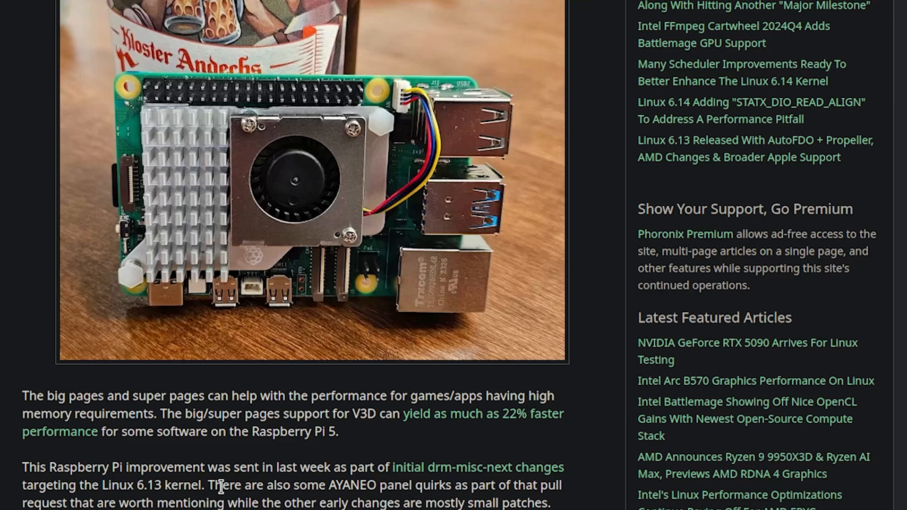
mouse_move(437, 486)
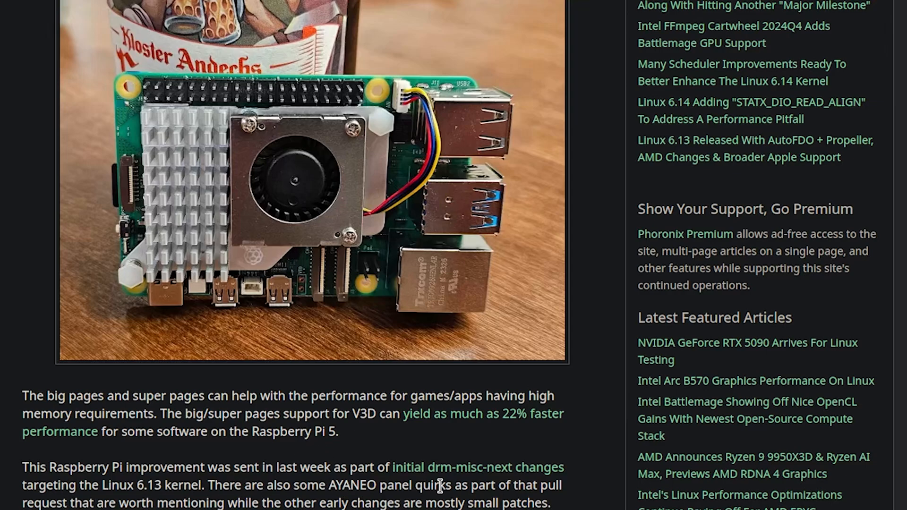
mouse_move(543, 480)
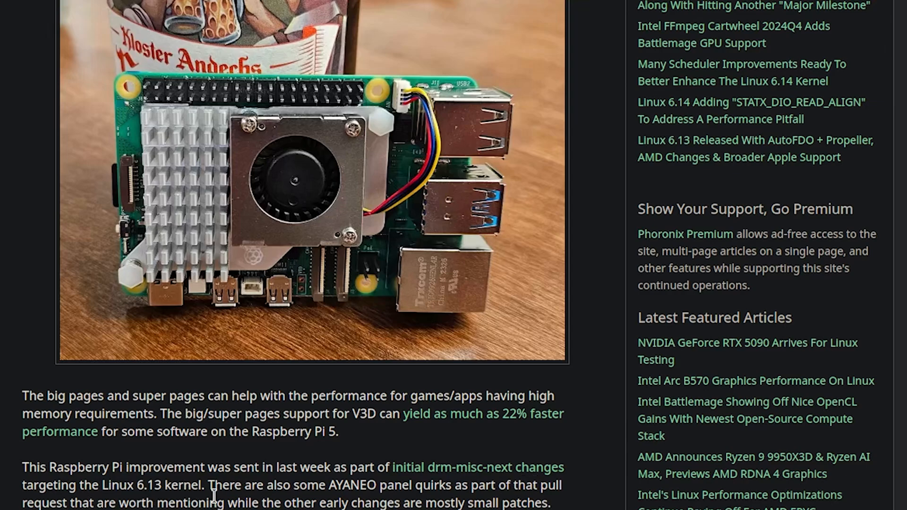
mouse_move(422, 497)
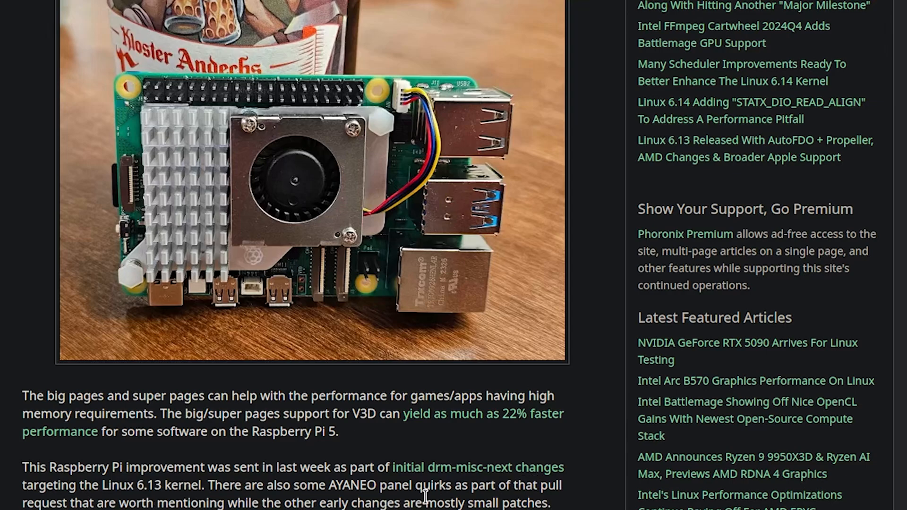
mouse_move(228, 499)
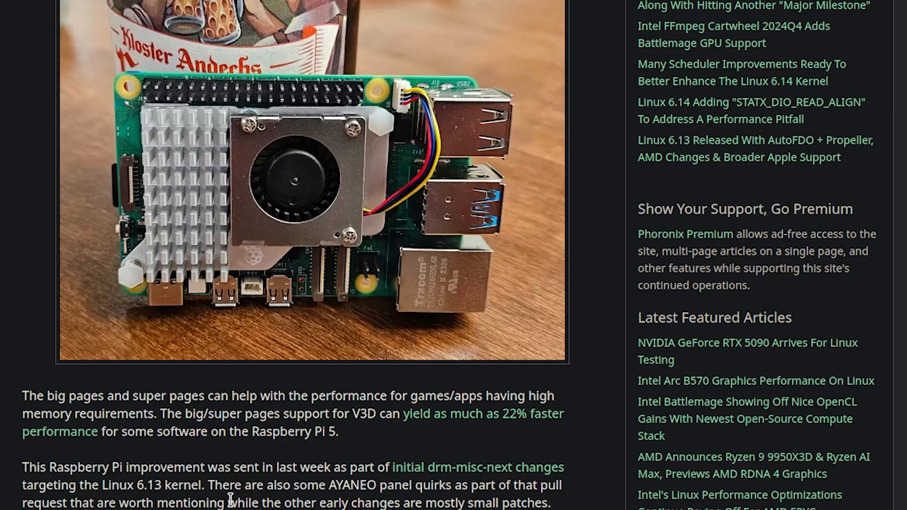
mouse_move(229, 499)
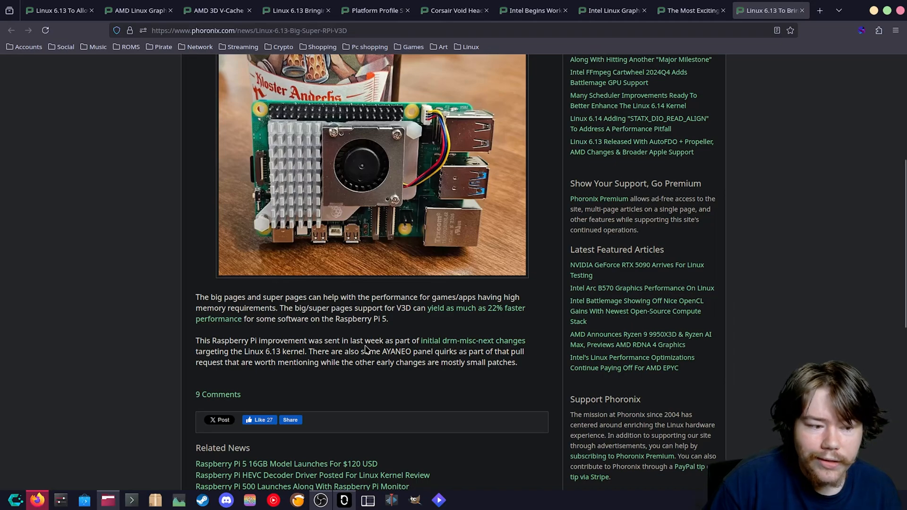
scroll(up, 3)
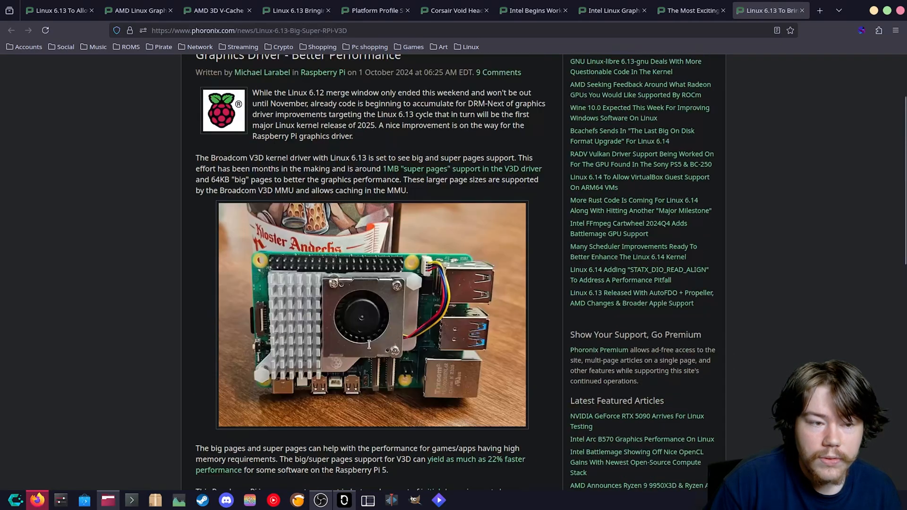